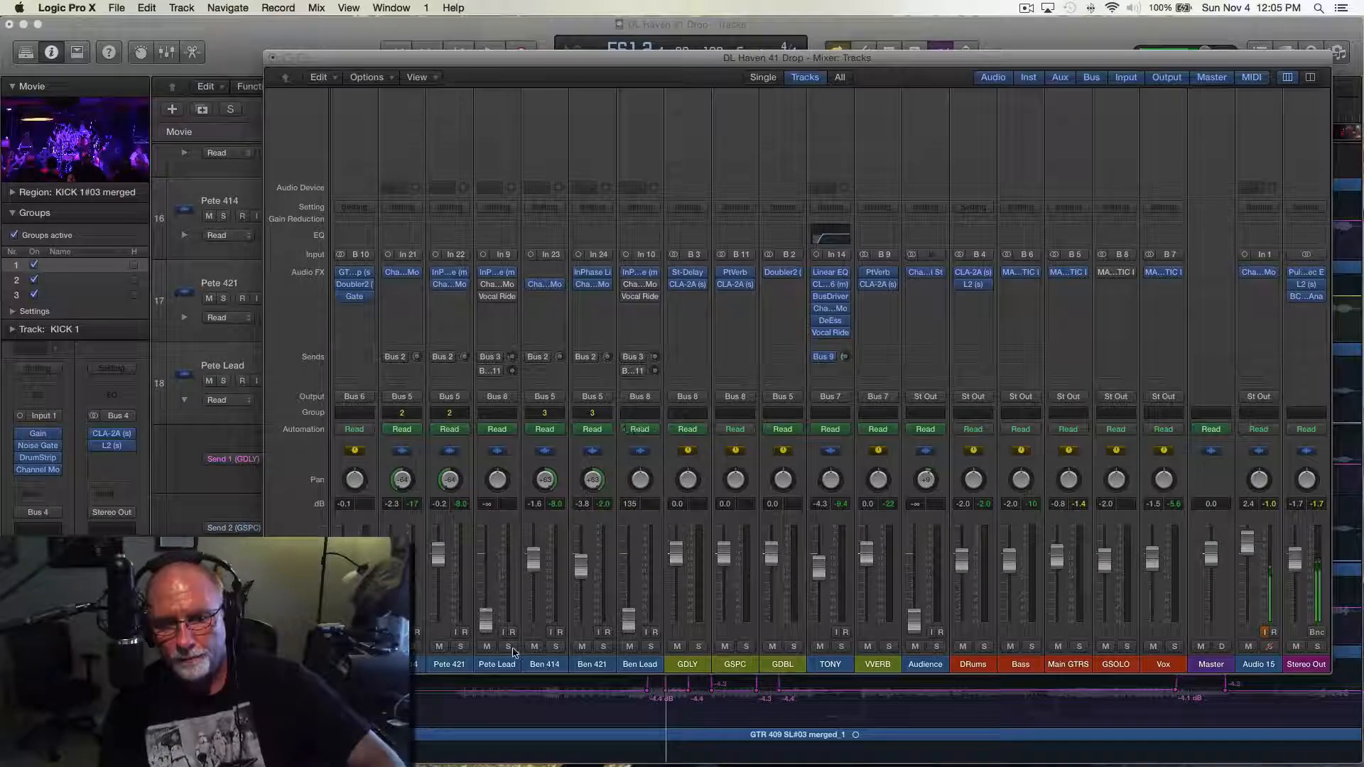
Step: Solo the Pete Lead channel strip in the Mixer while playback runs
click(489, 51)
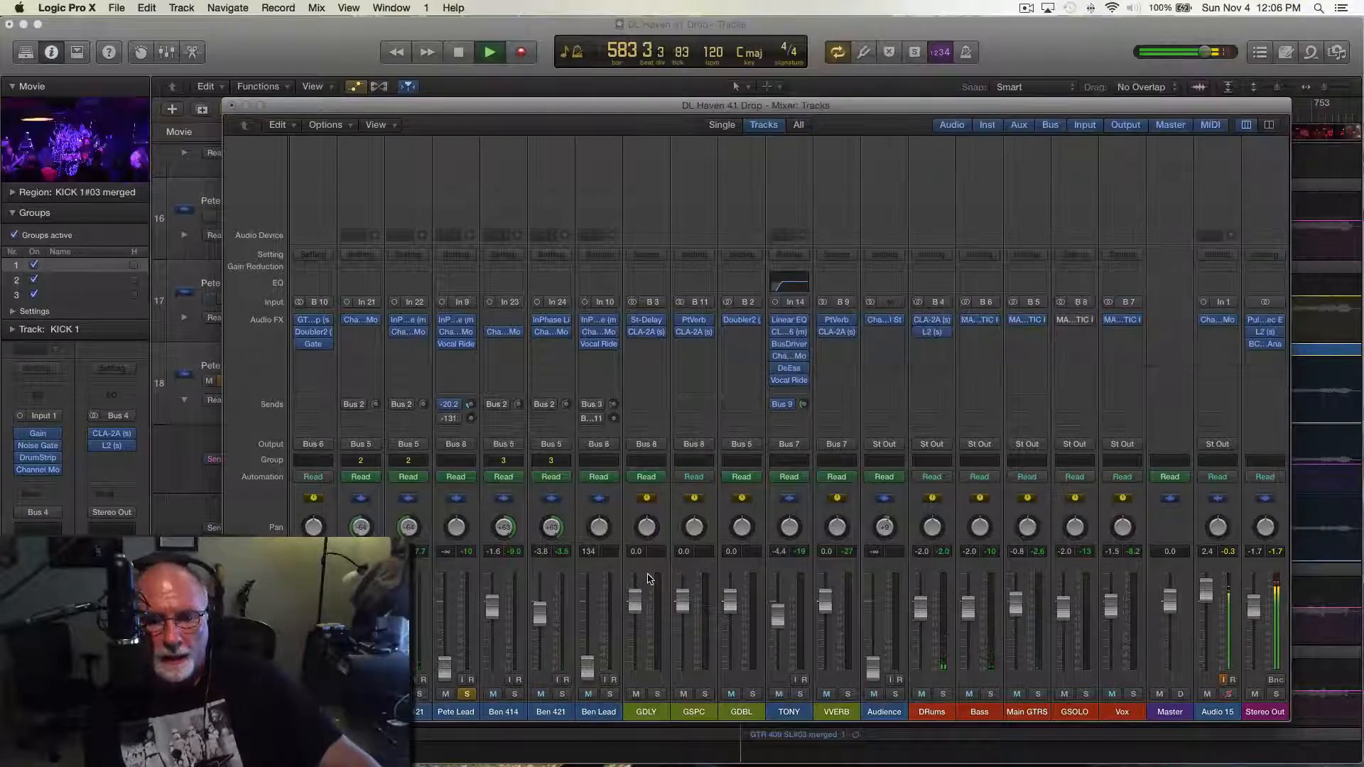
Step: Inspect the GDLY Stereo Delay insert, then close the Mixer to see volume automation
double_click(646, 319)
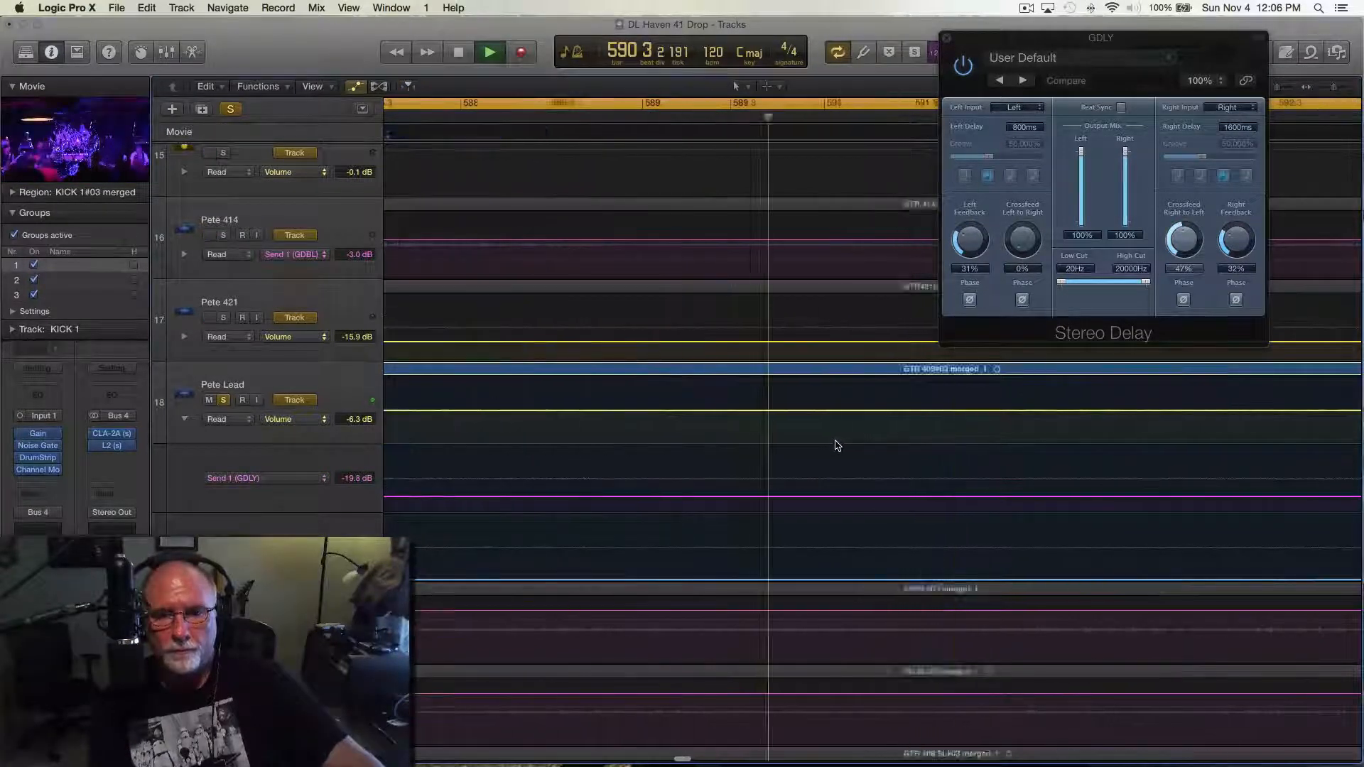
click(489, 52)
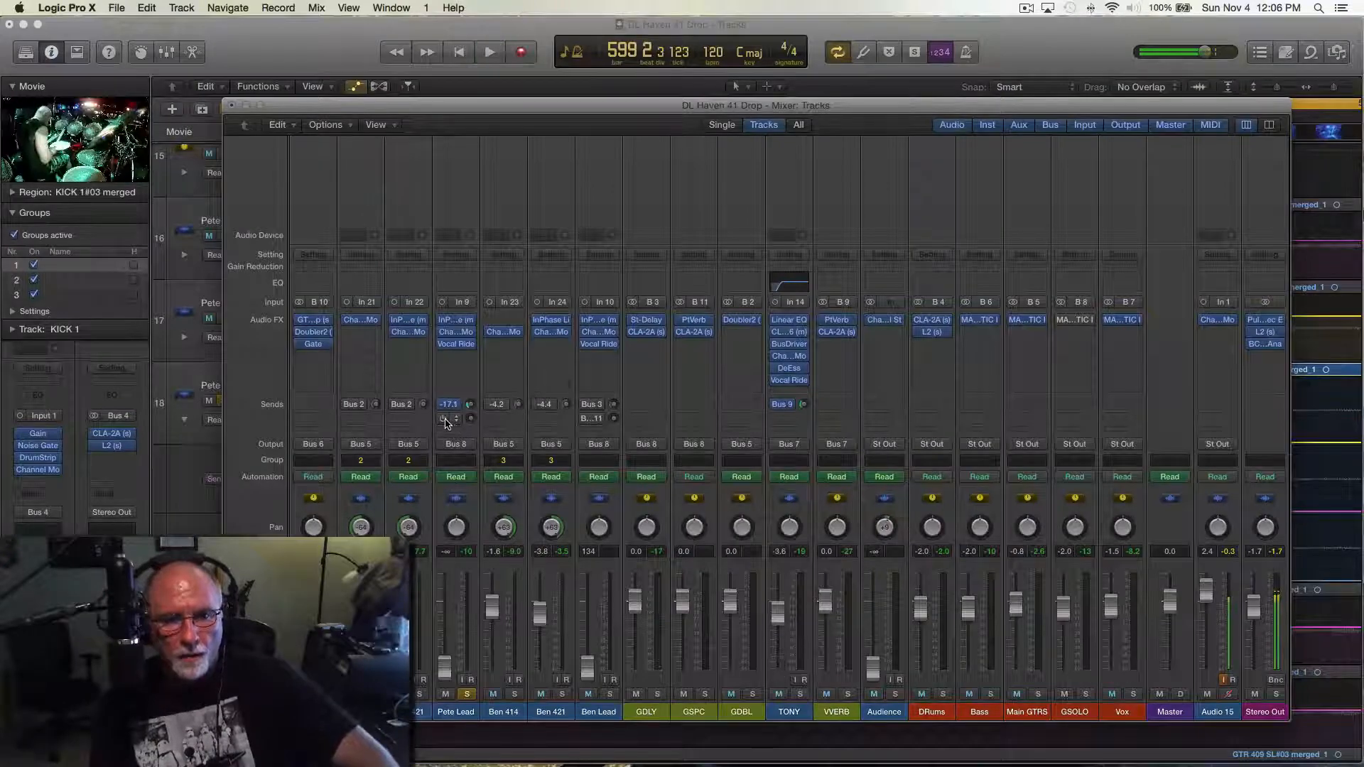
click(488, 51)
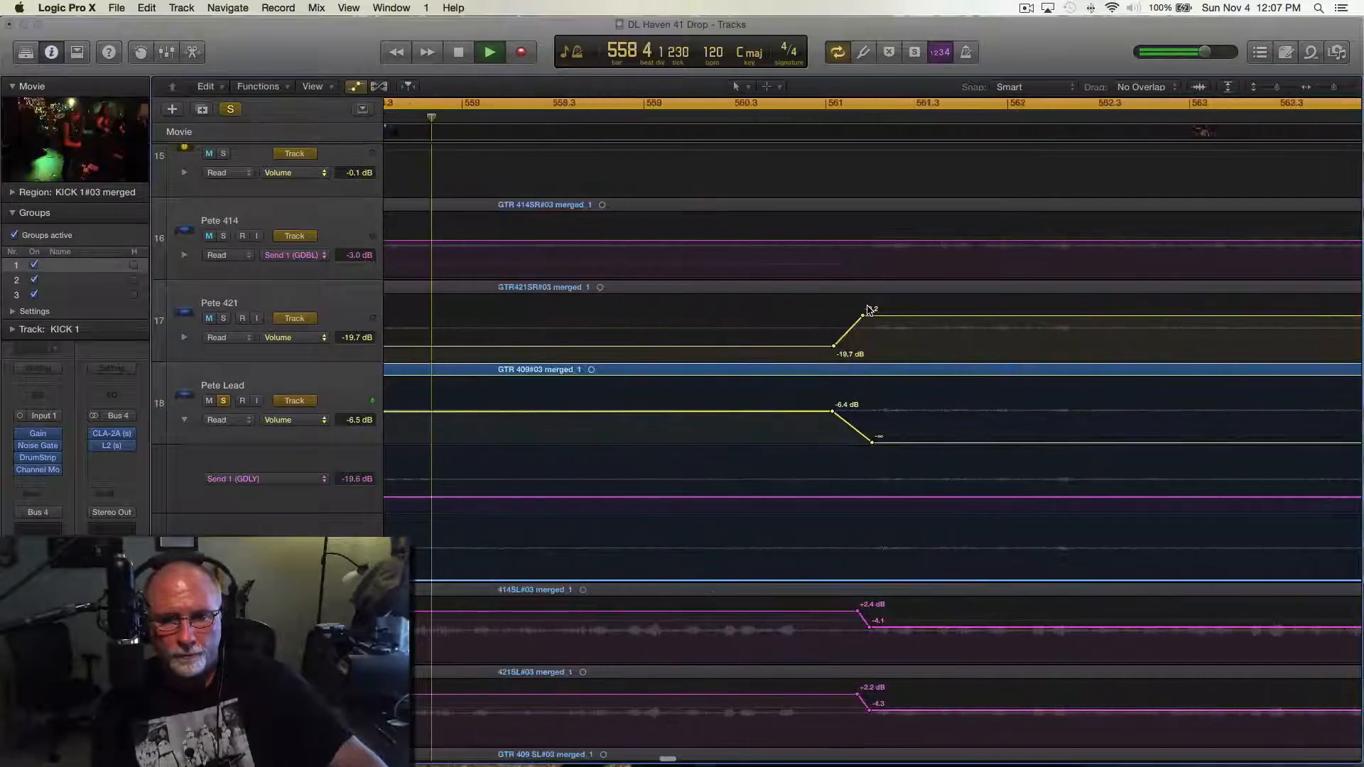
Step: Add a GDLY send automation bump on Pete Lead near bar 575, then reopen the Mixer
scroll(up, 3)
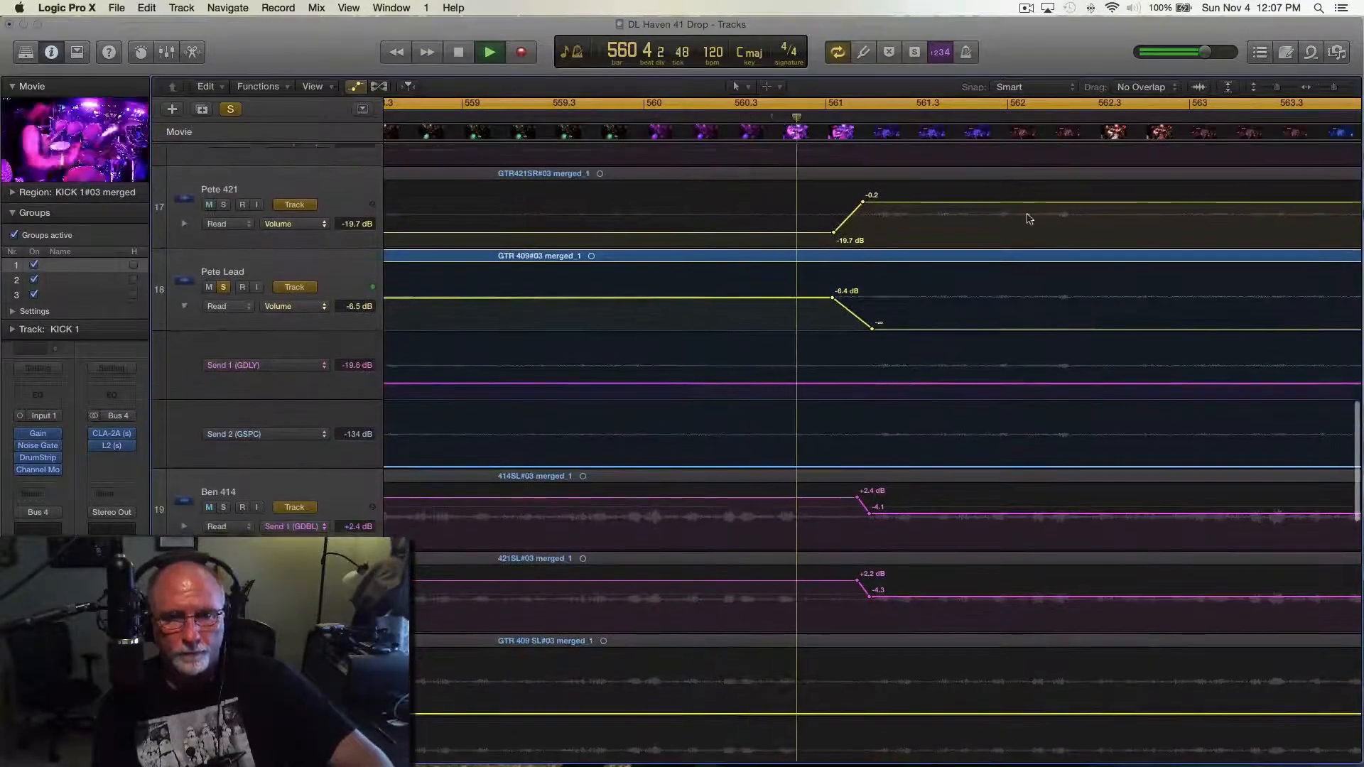
click(489, 51)
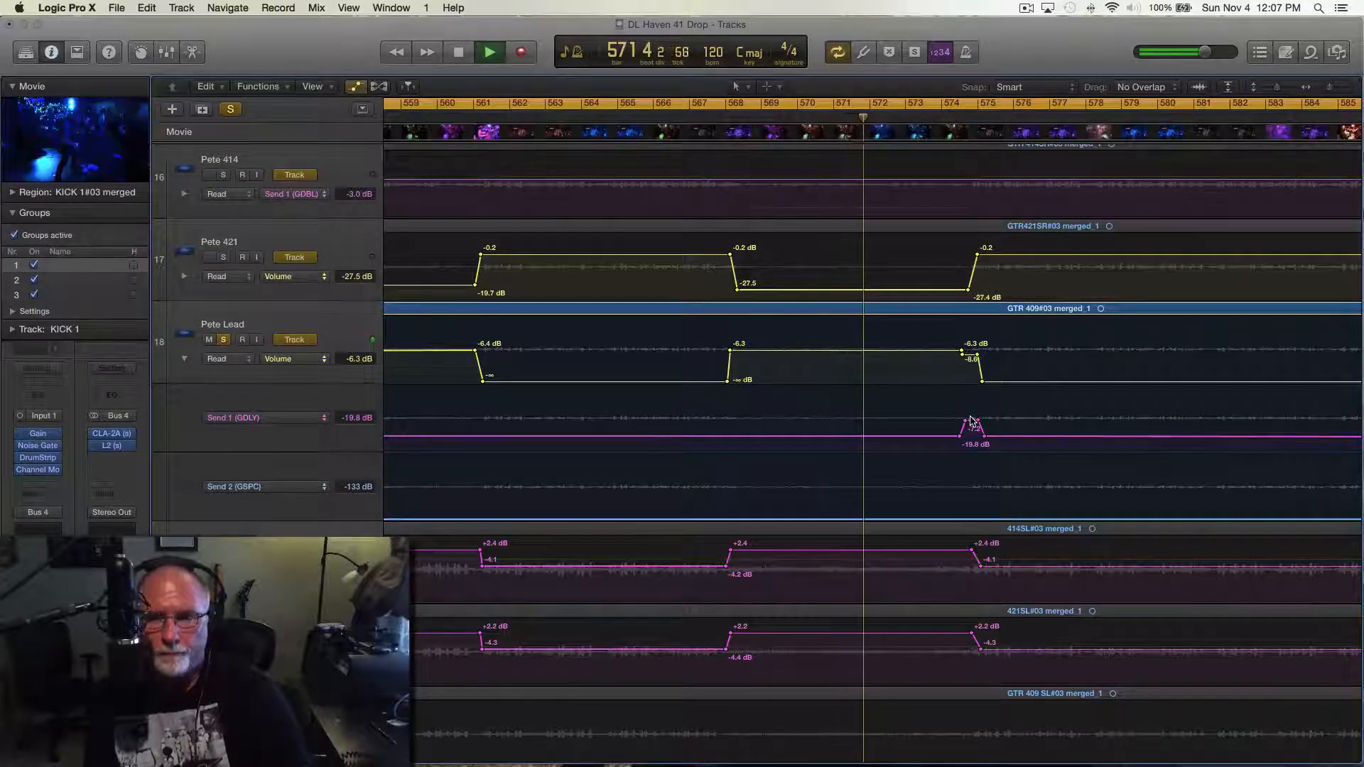
click(488, 52)
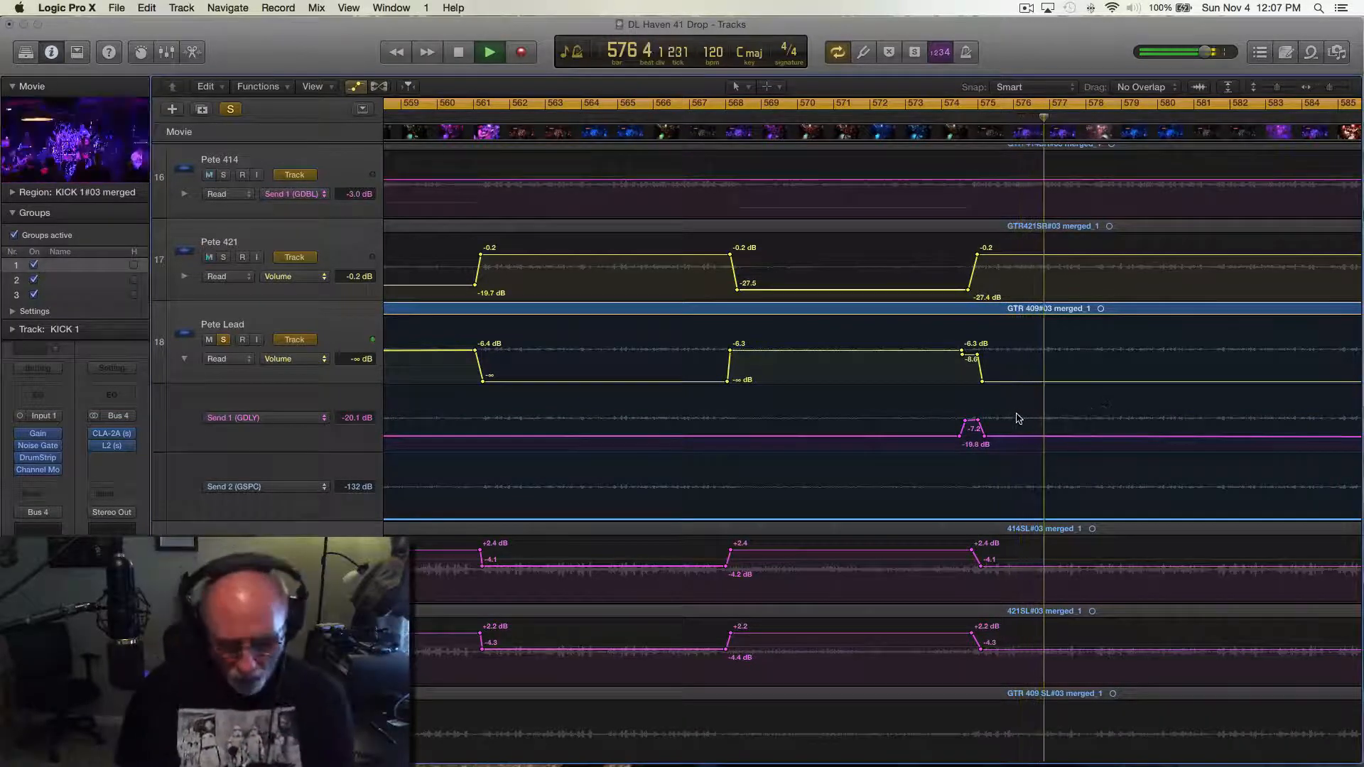
click(457, 52)
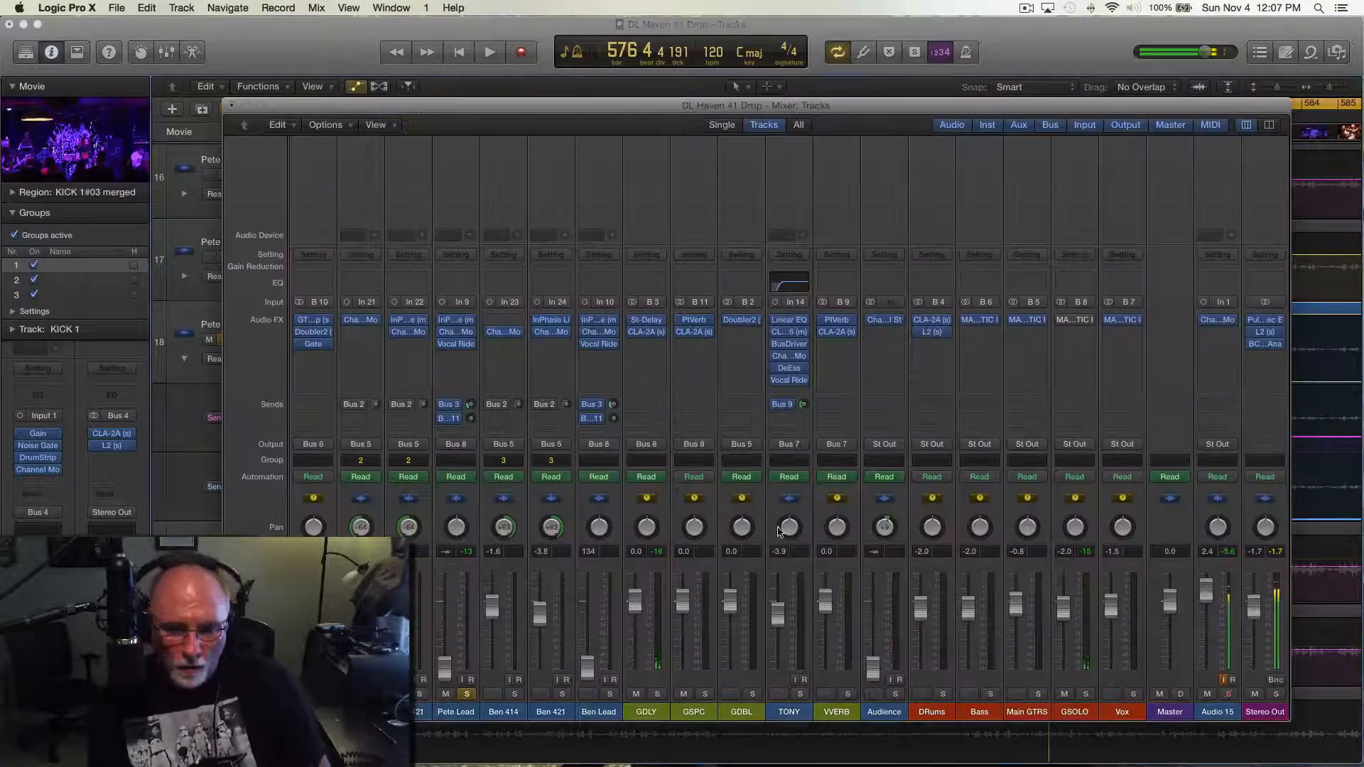
Step: Unsolo Pete Lead so the full band mix plays from around bar 562
click(467, 694)
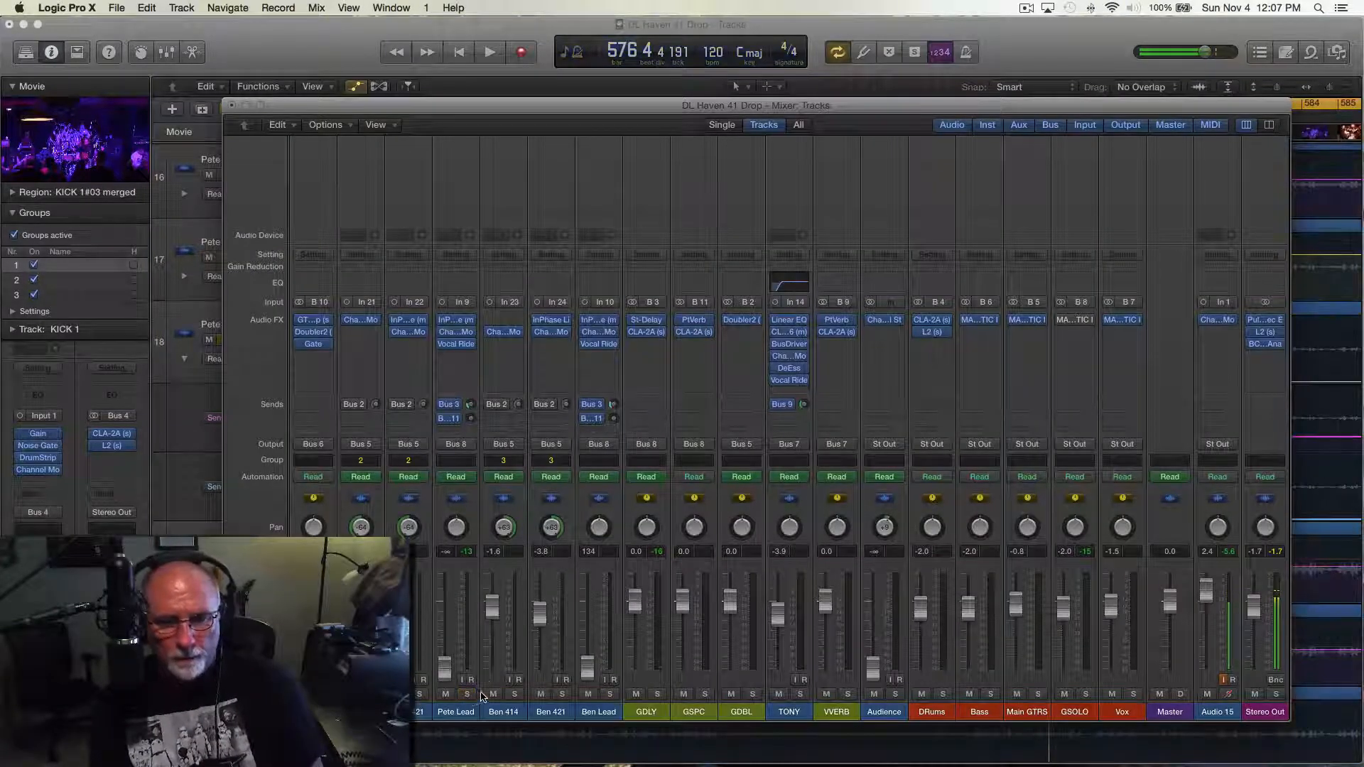
click(489, 51)
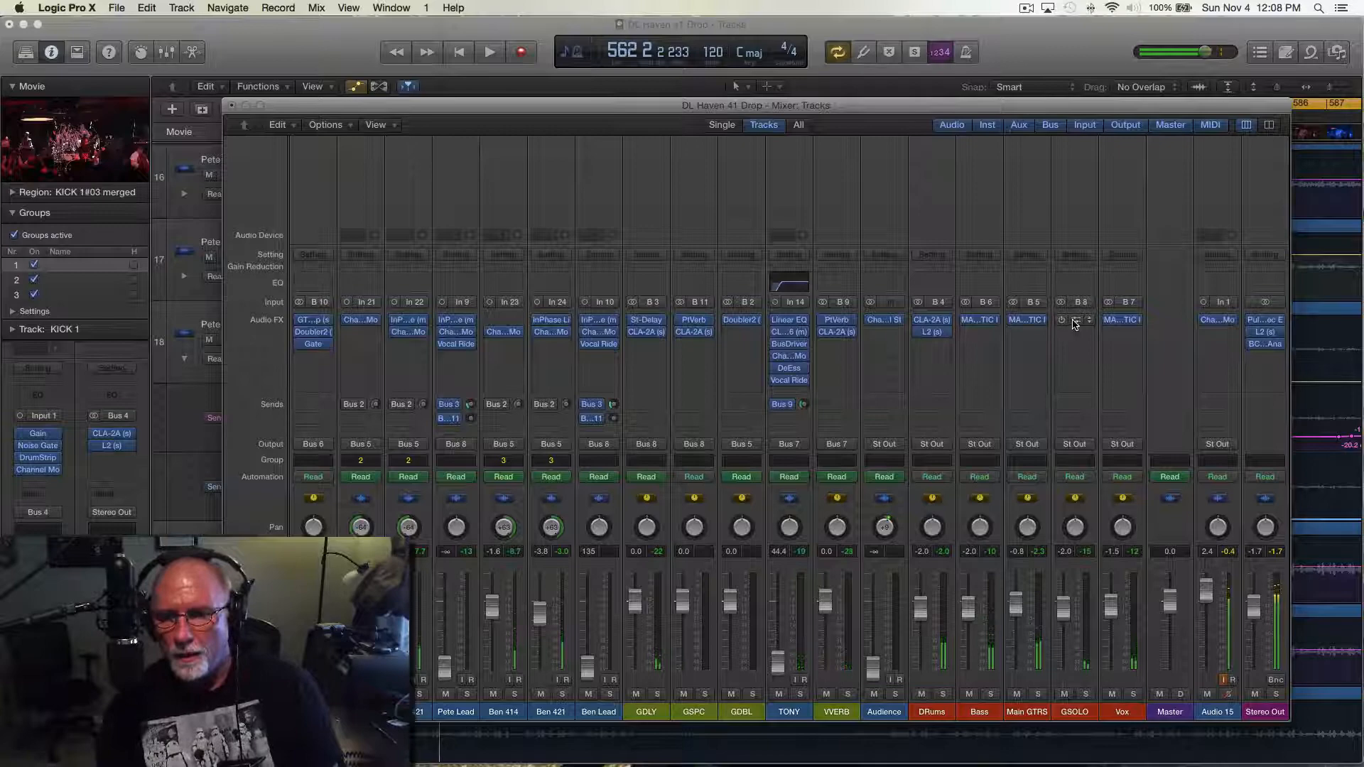
double_click(1073, 320)
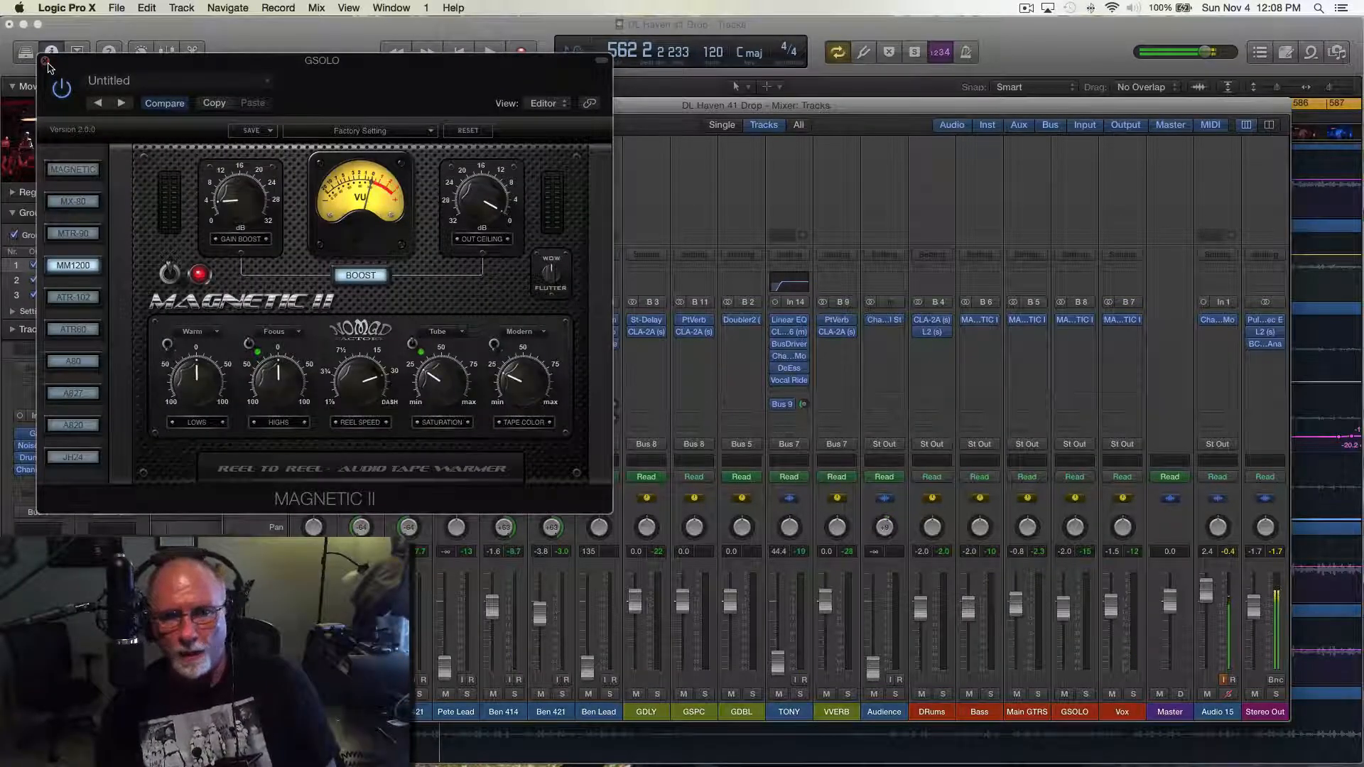
click(489, 50)
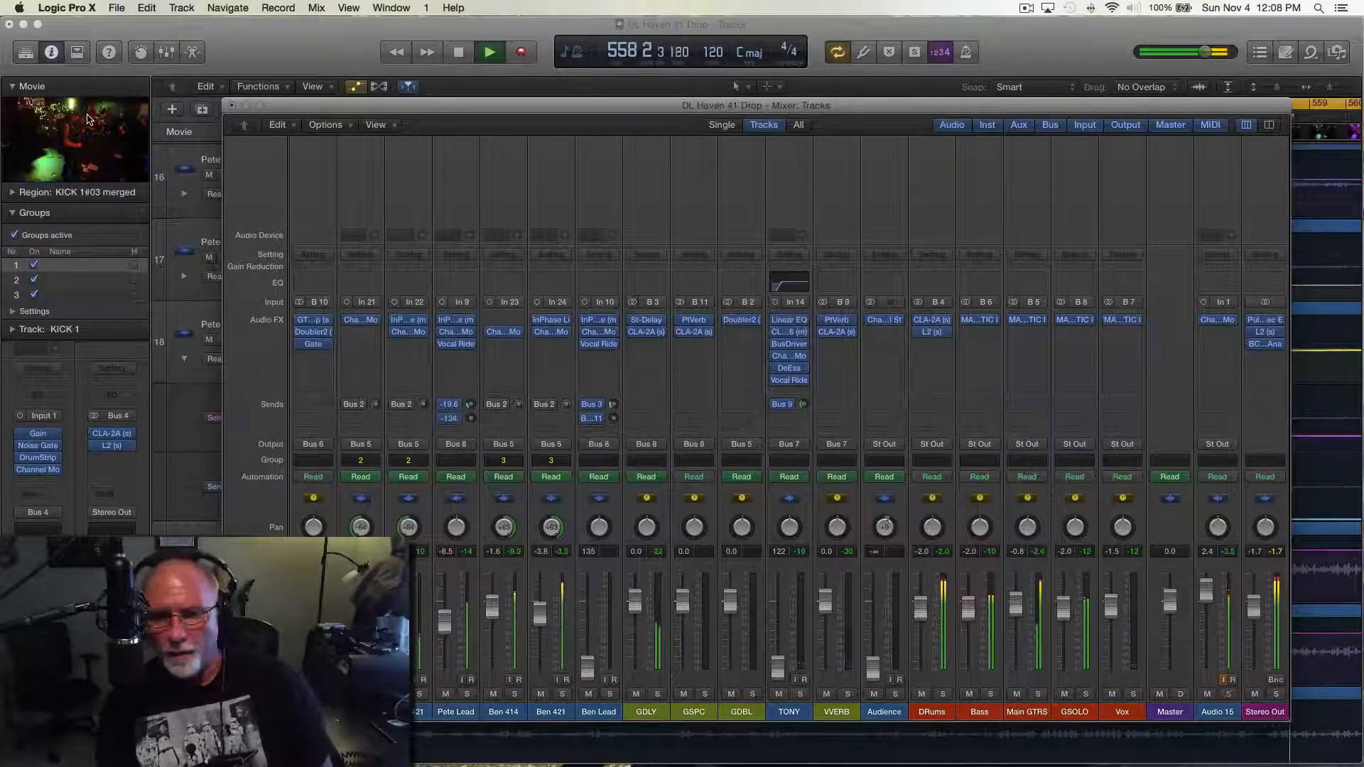
mouse_move(190, 150)
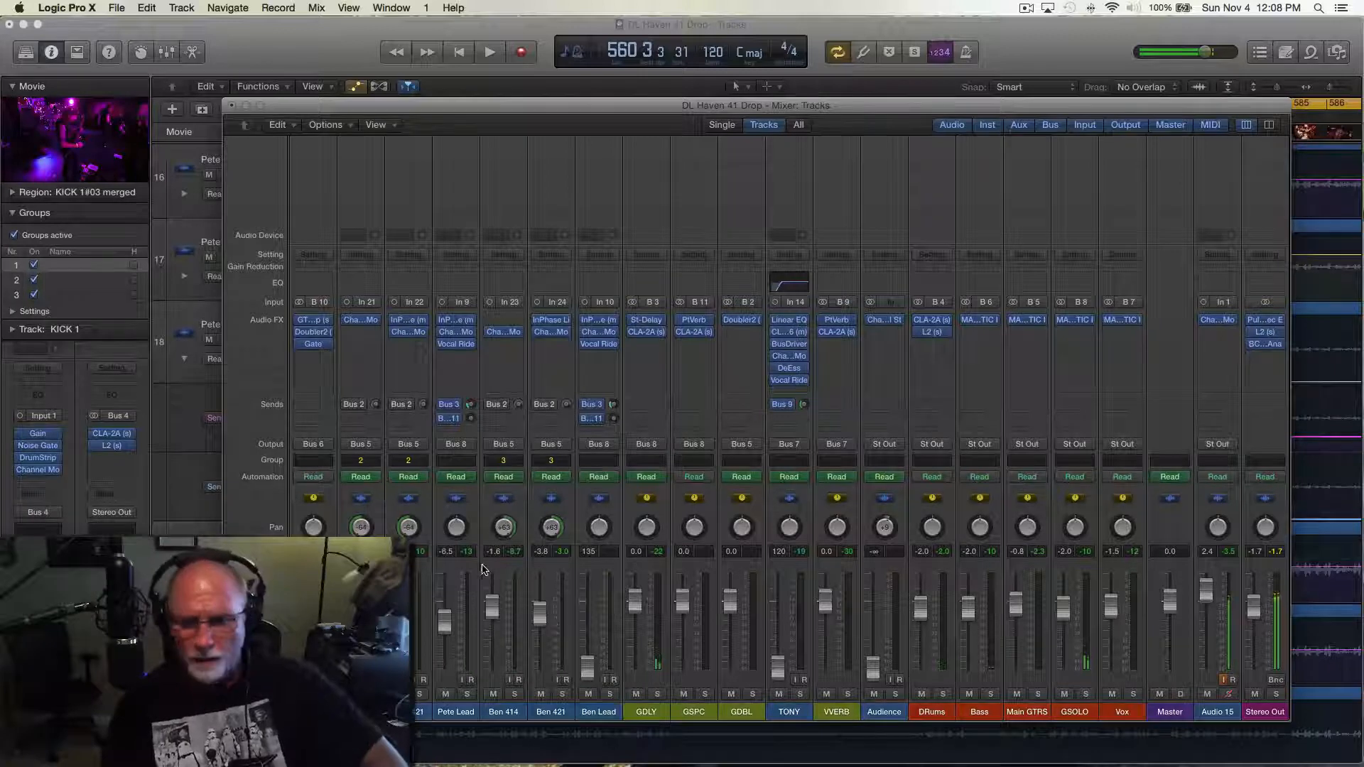
click(488, 51)
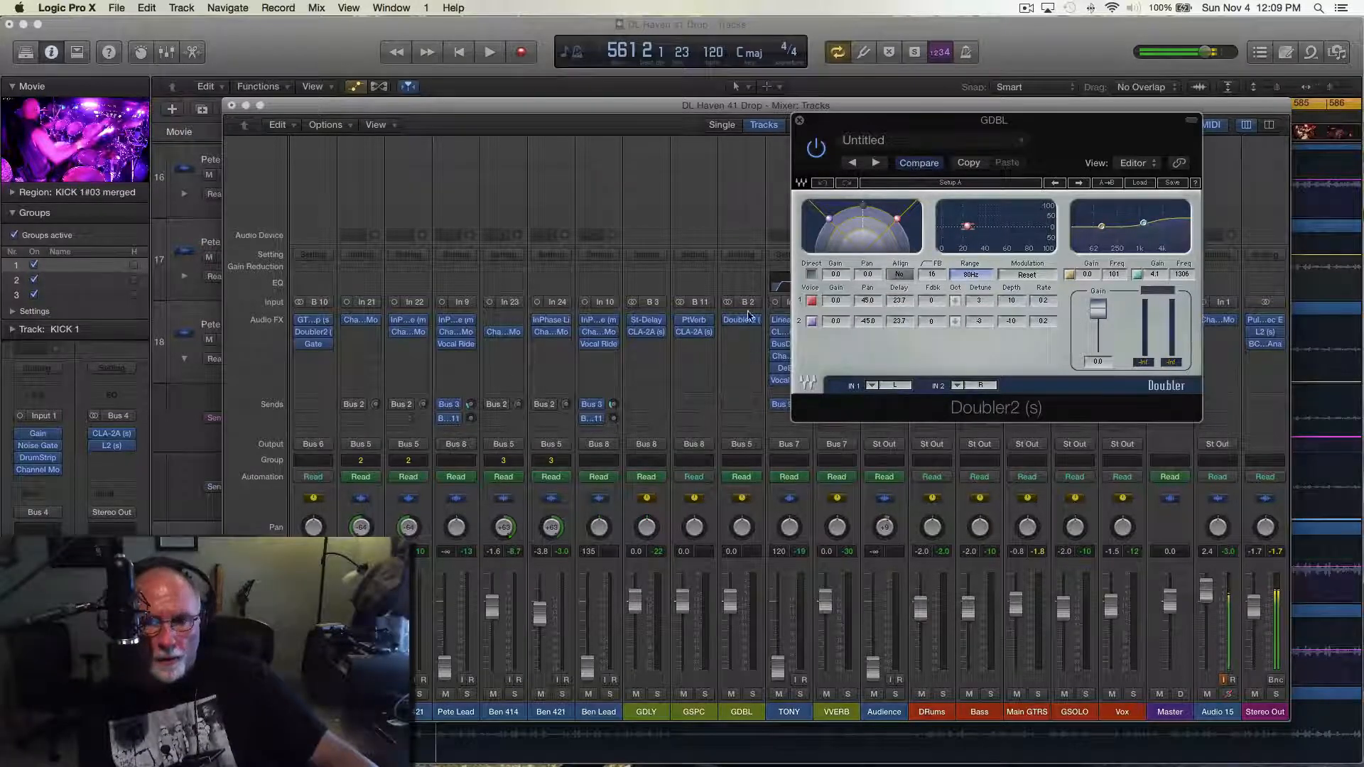
mouse_move(991, 329)
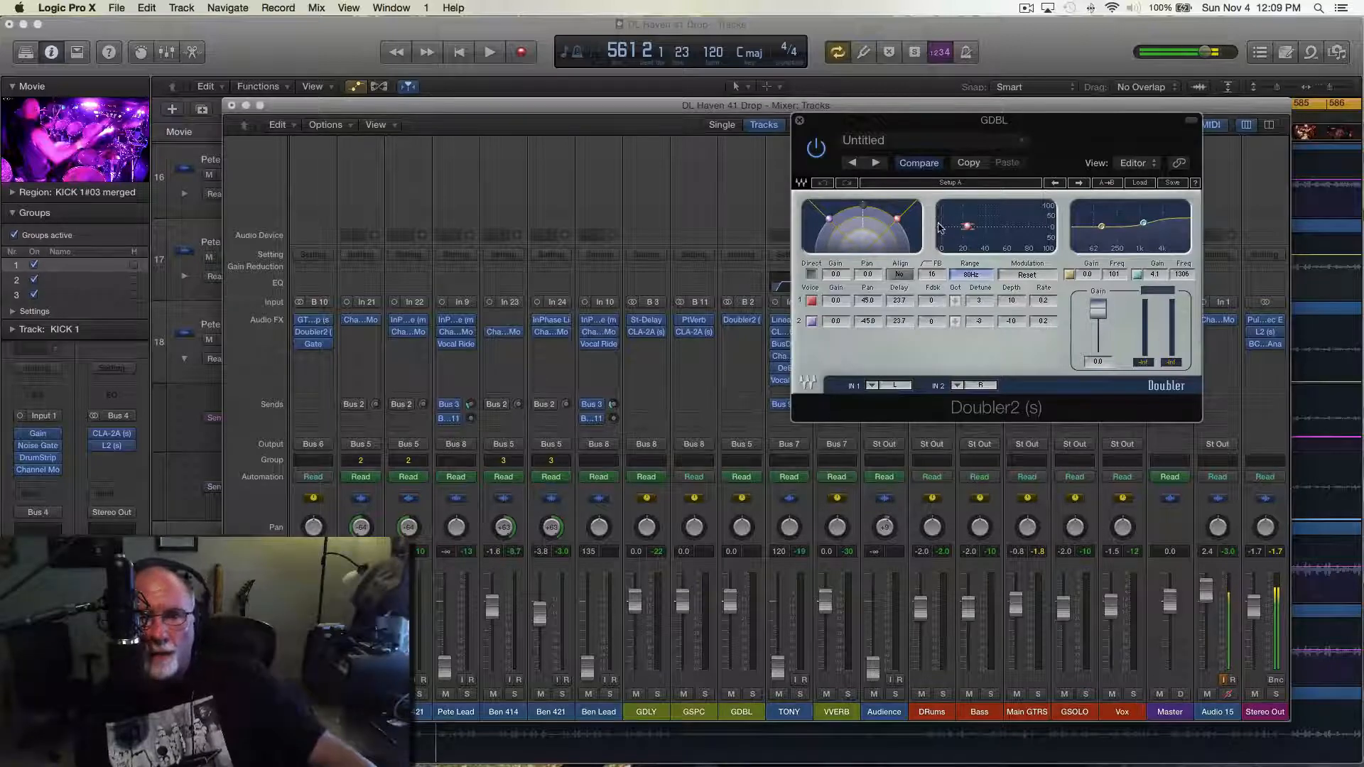
mouse_move(538, 652)
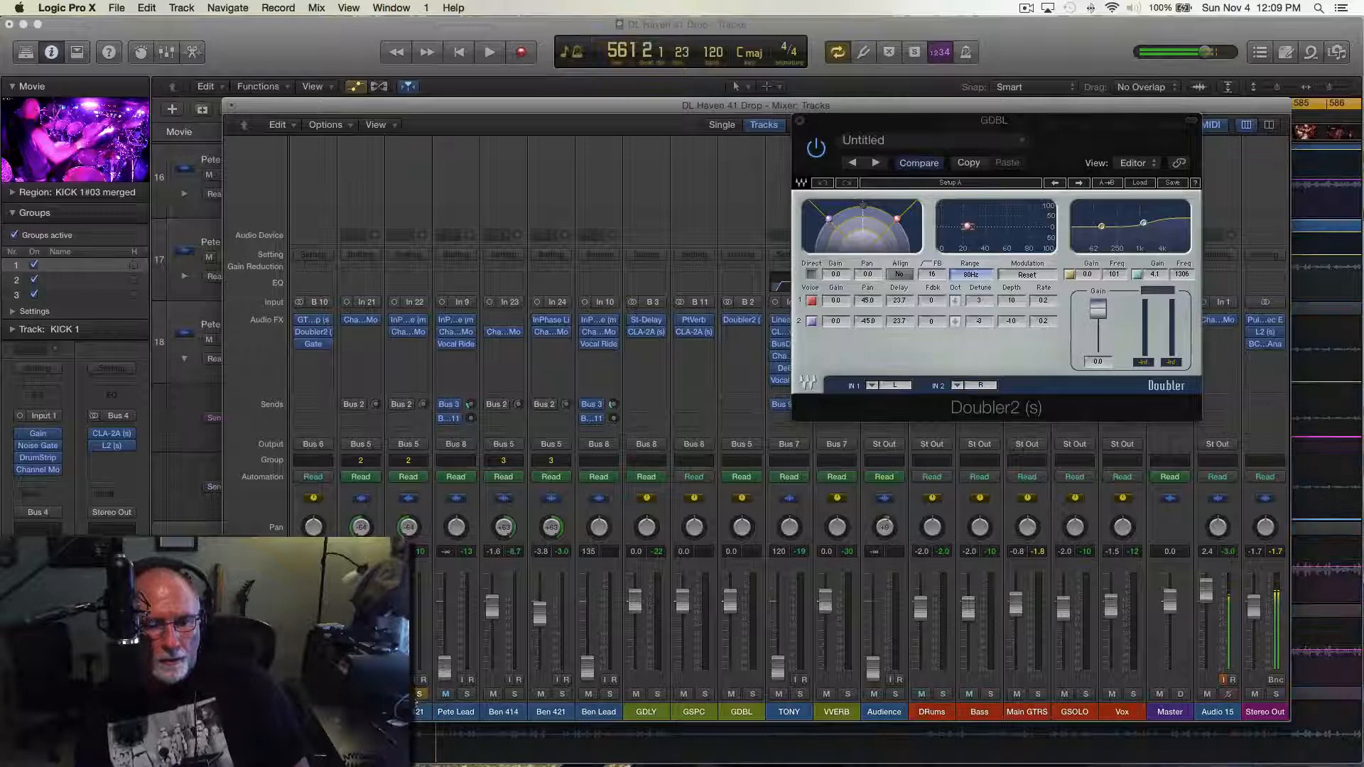
Step: Show Pete Lead's send automation, play from just before the solo, and close Doubler2
click(489, 51)
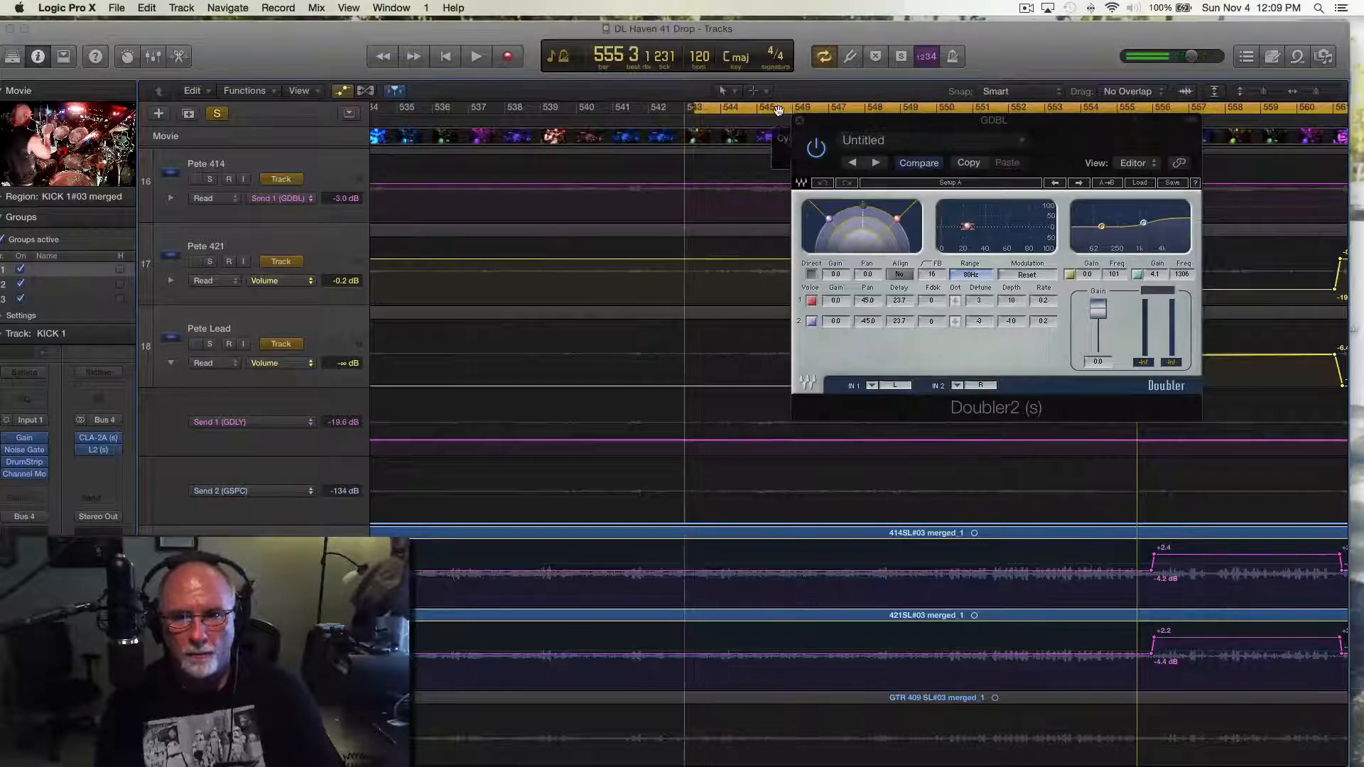
click(475, 55)
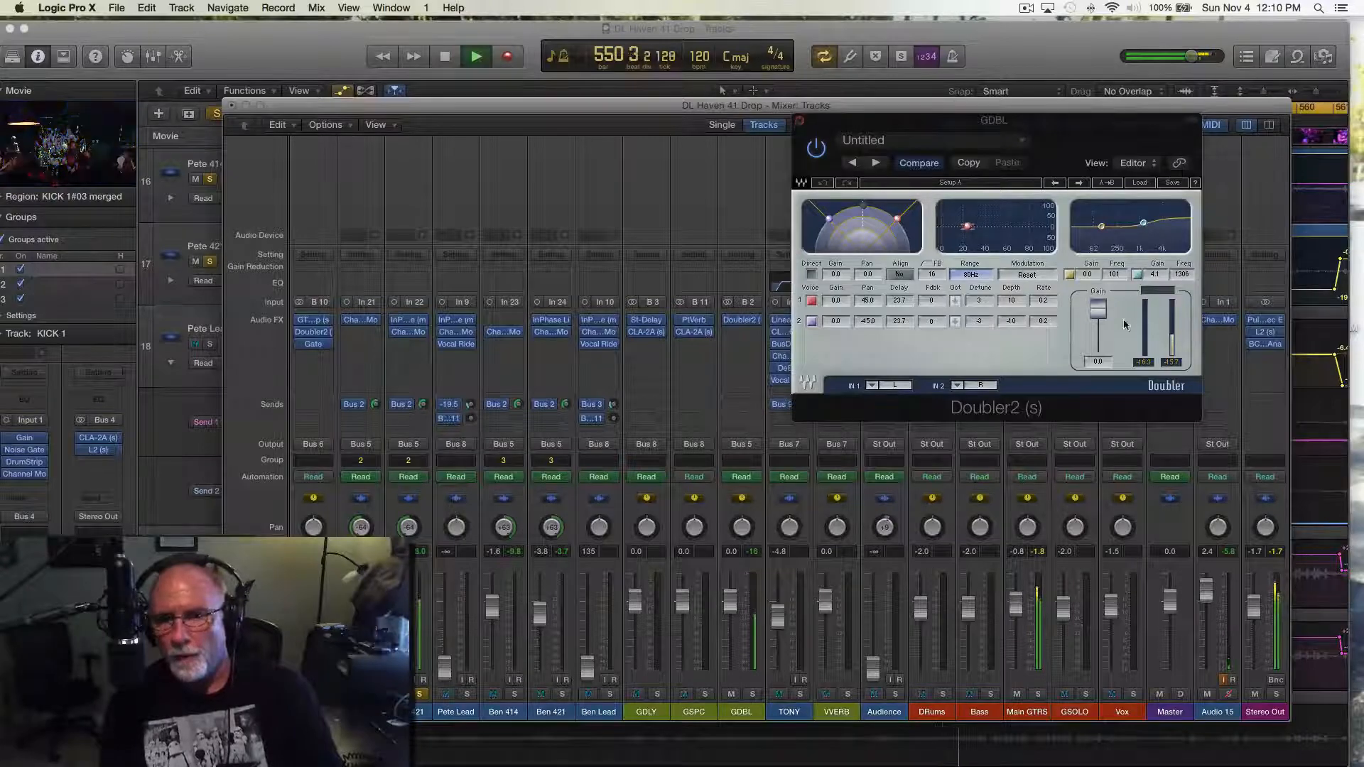
click(813, 147)
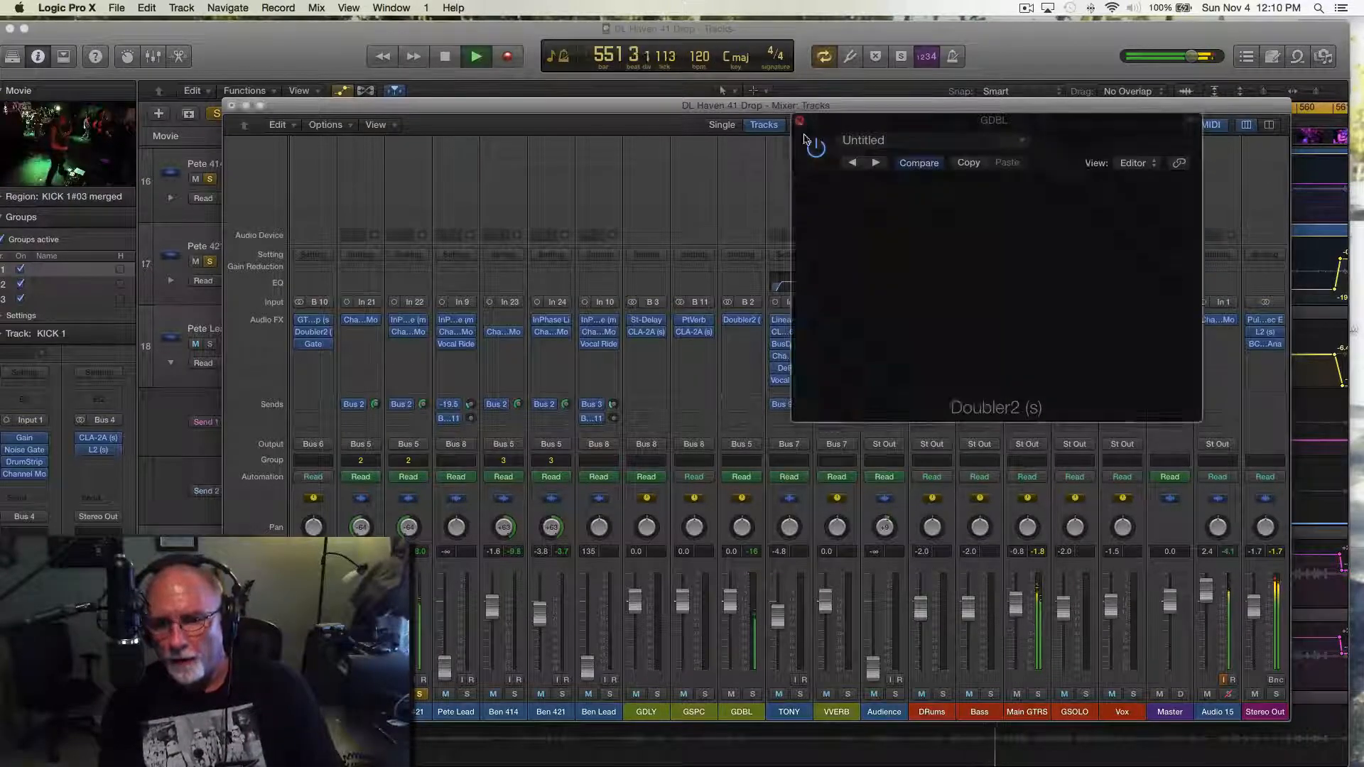
Step: Stop playback, solo Main GTRS to hear the main guitars, then return them to the mix
click(802, 140)
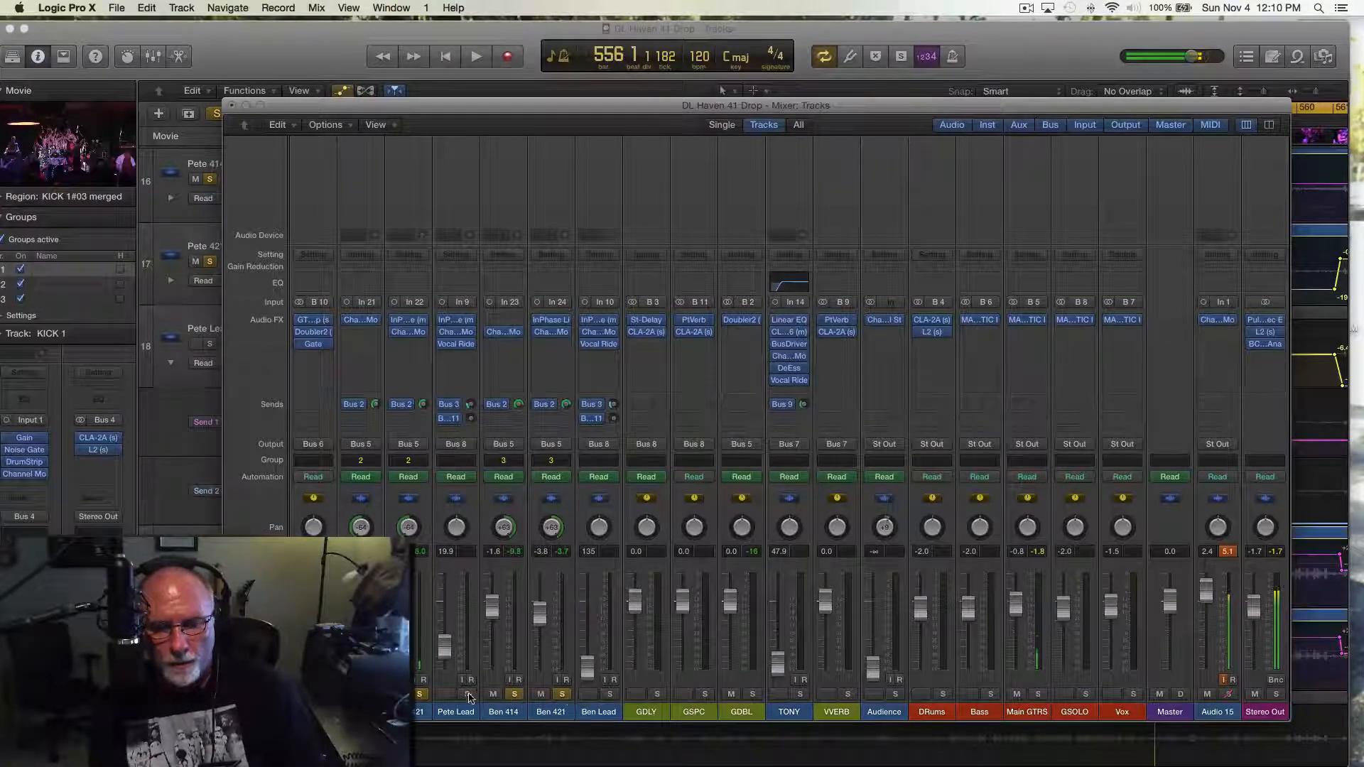
click(475, 55)
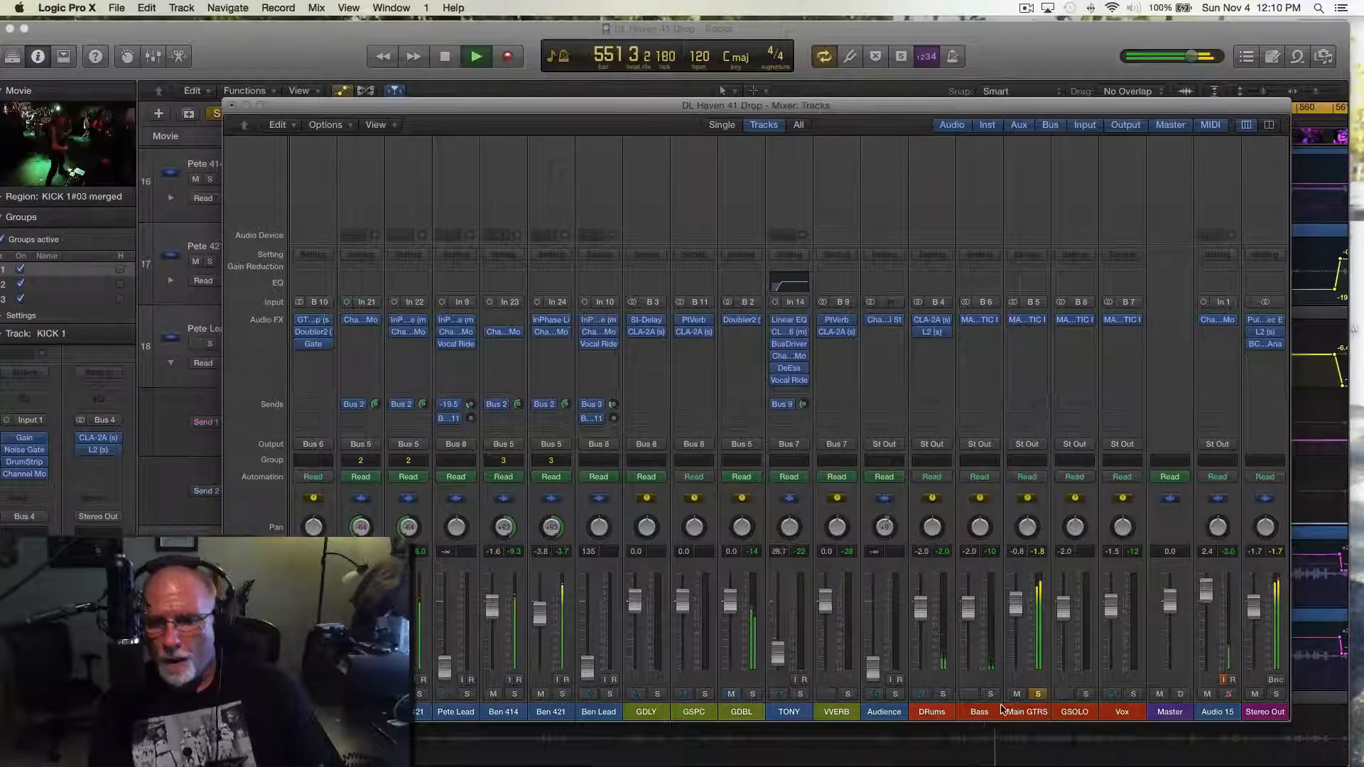
click(443, 55)
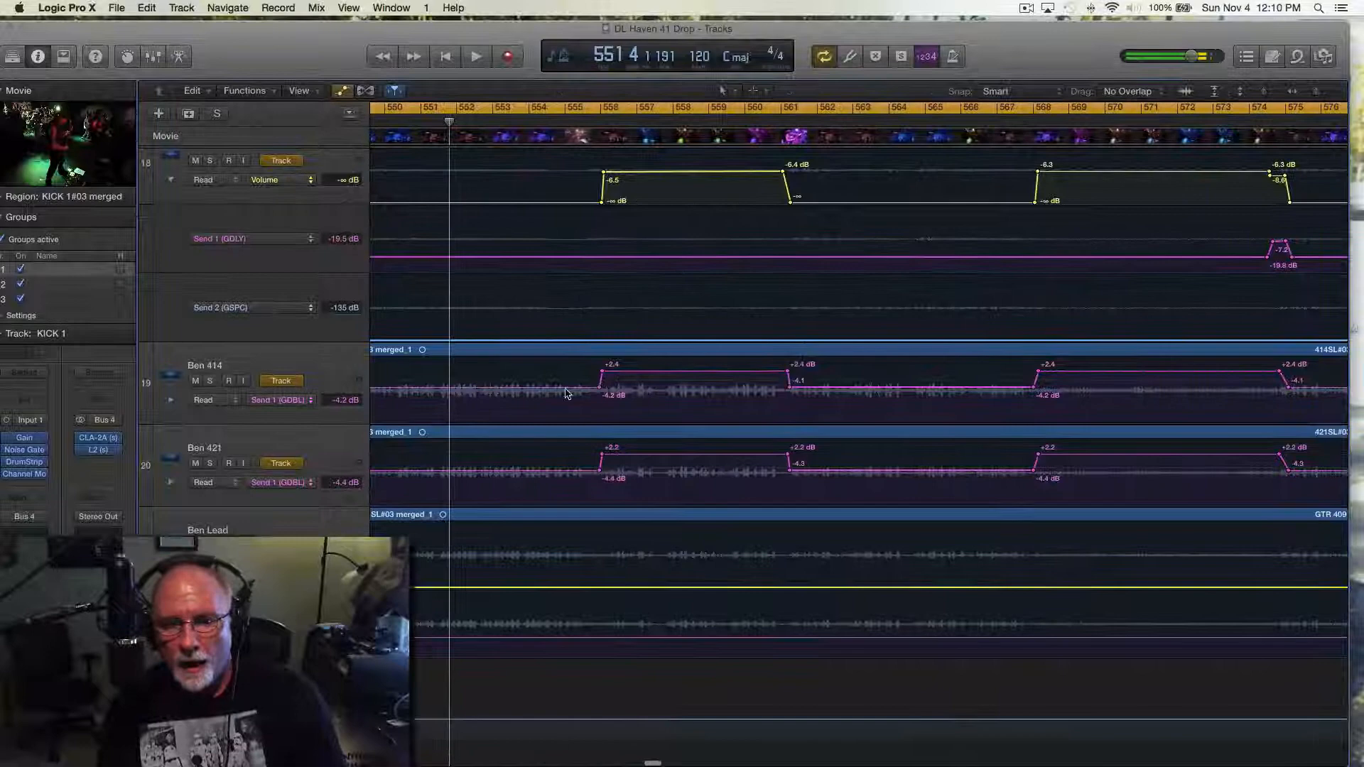
mouse_move(620, 381)
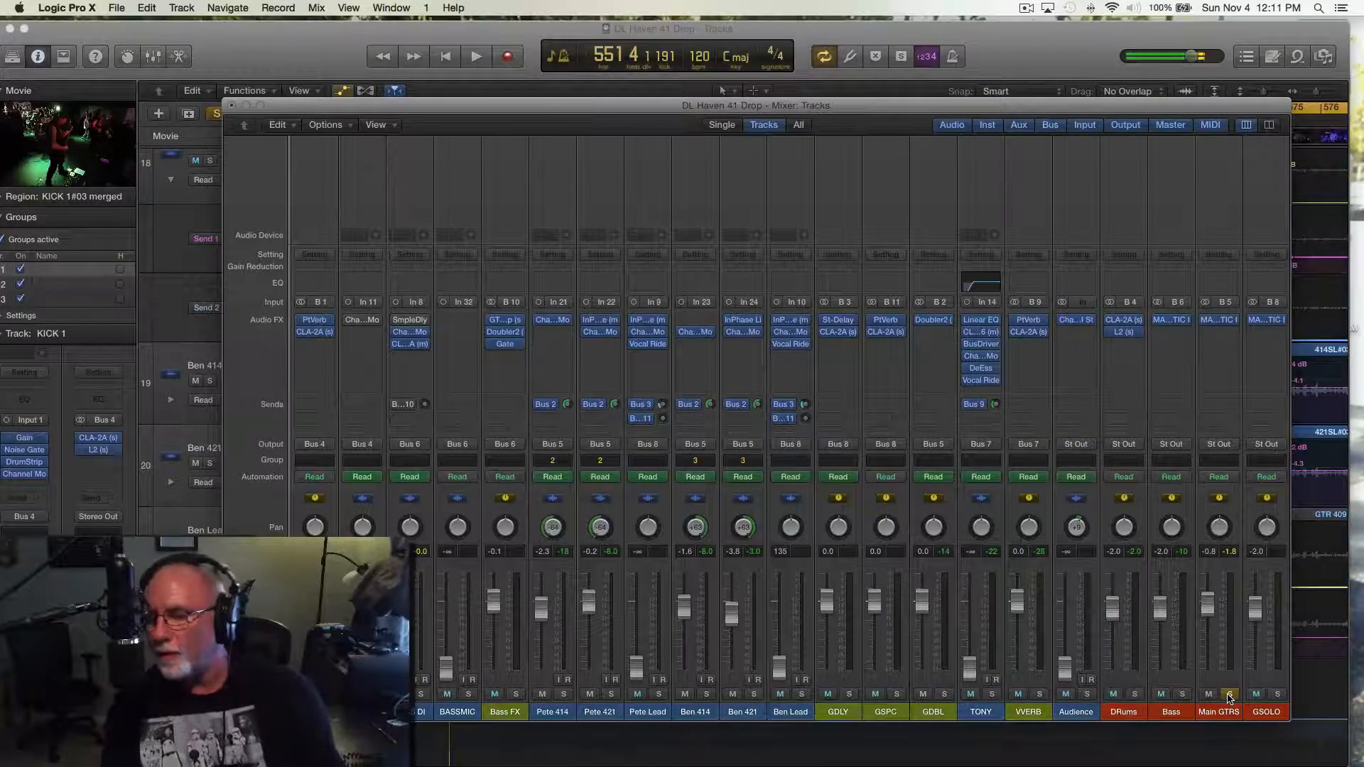
Step: Solo the Main GTRS bus to audition it, then scroll the Mixer strips
click(475, 56)
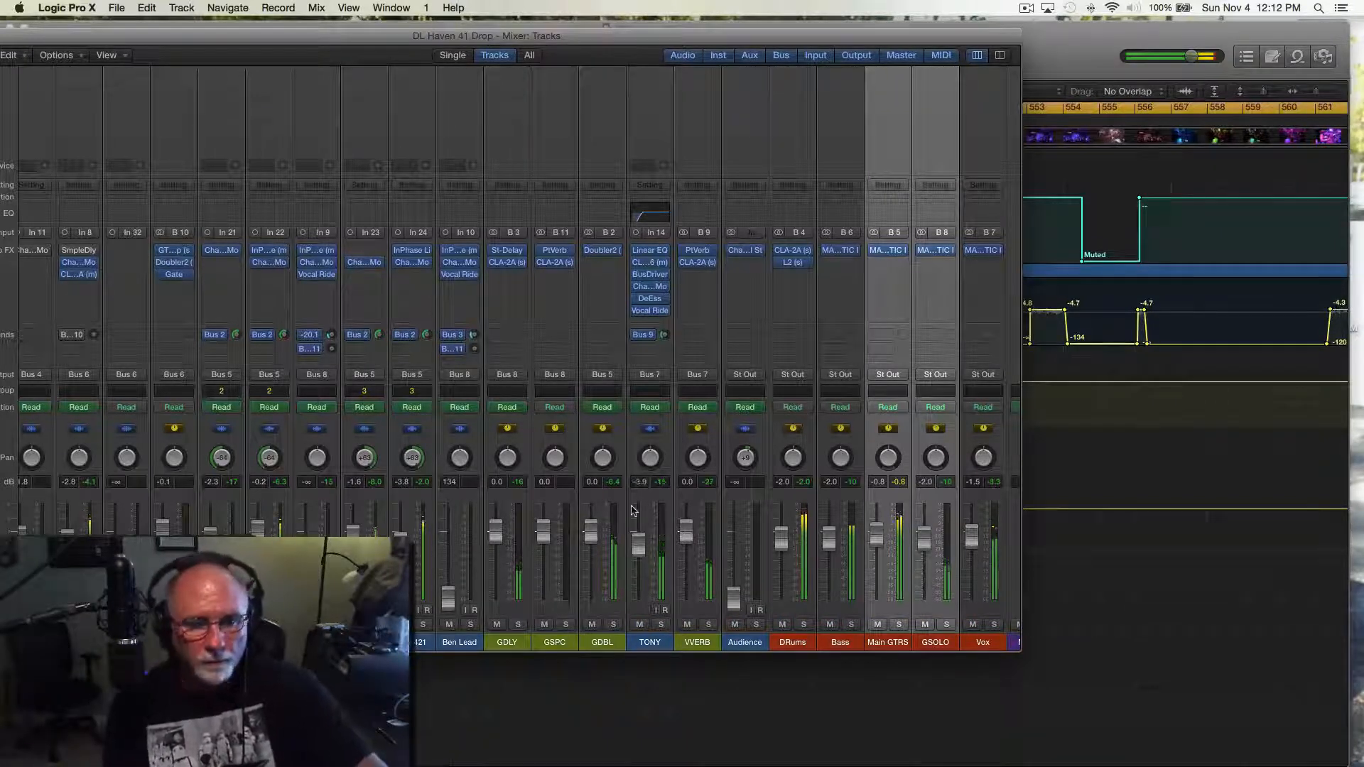
scroll(left, 3)
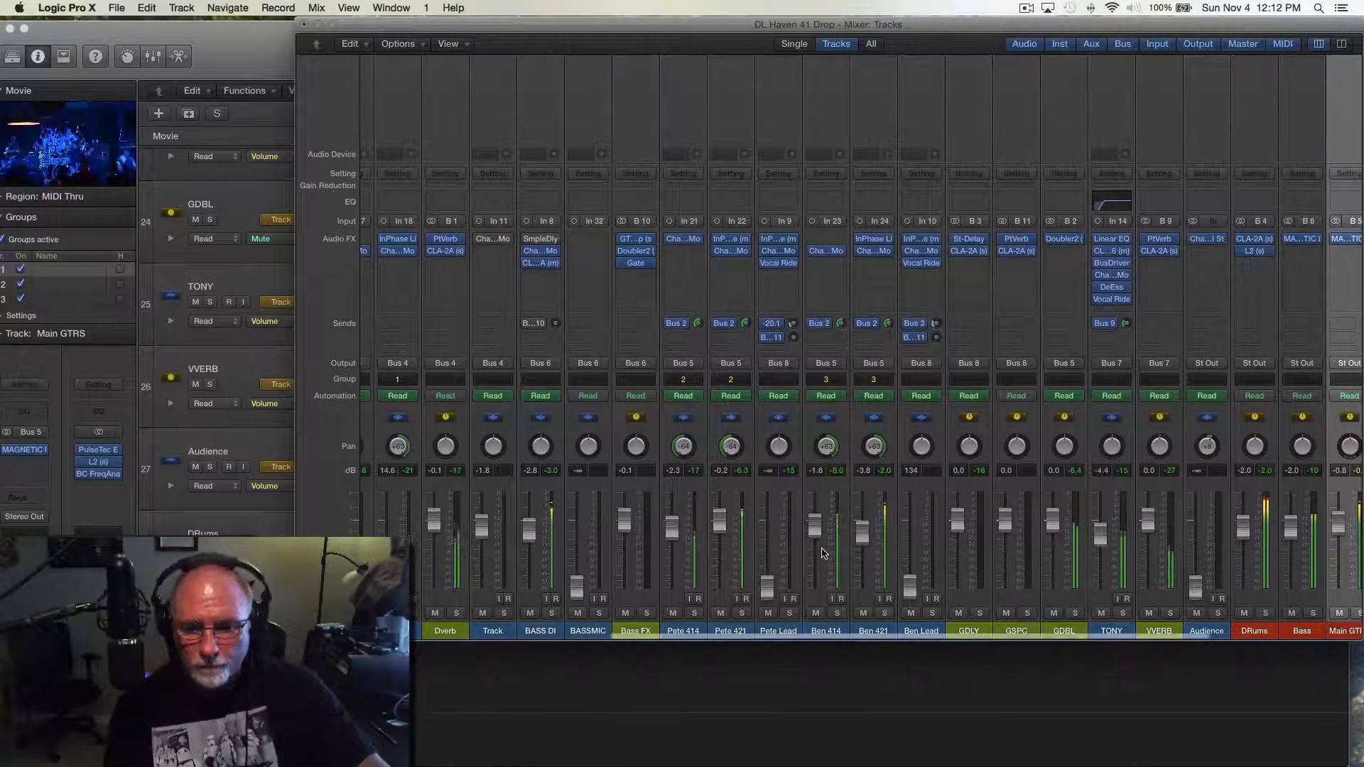
Step: Scroll the Mixer strips and start playback of the song's ending
scroll(left, 3)
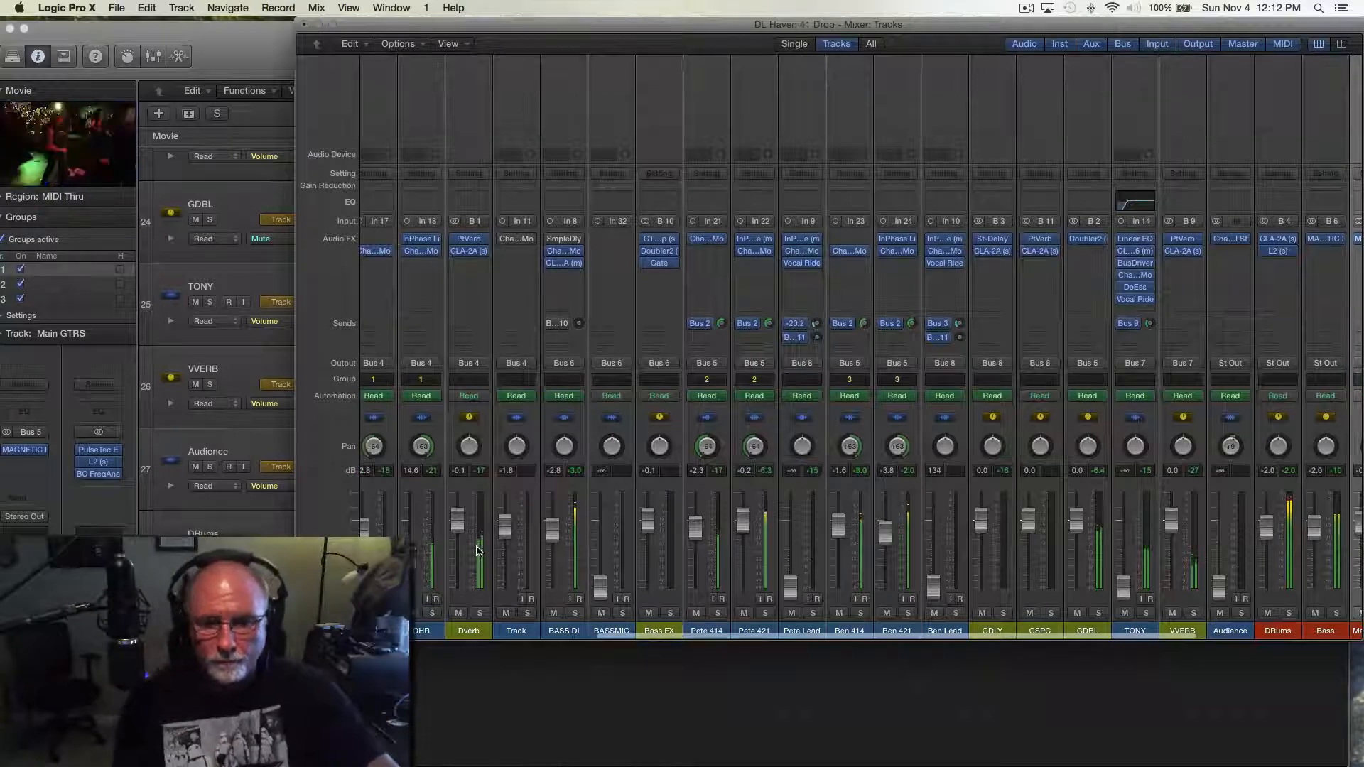
mouse_move(476, 551)
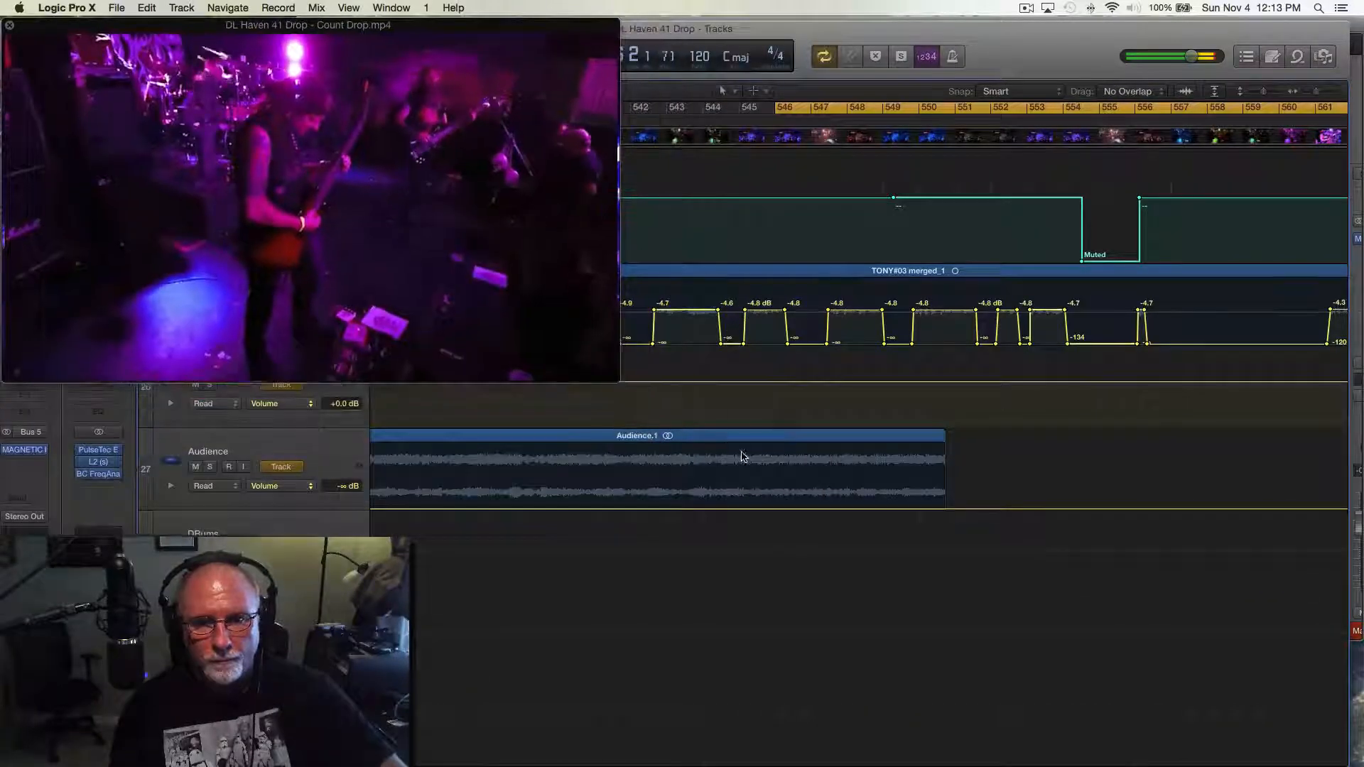
key(space)
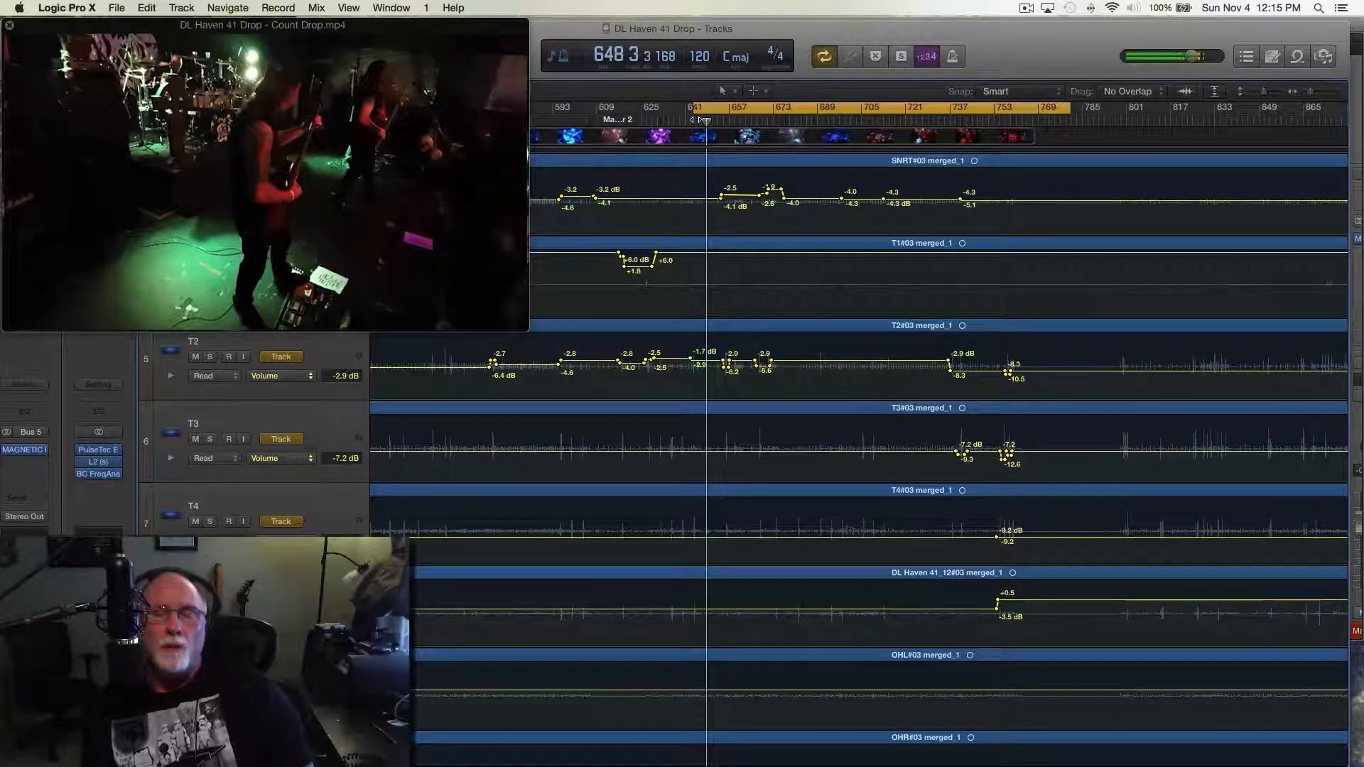
Step: Scroll down through the track automation lanes
scroll(down, 3)
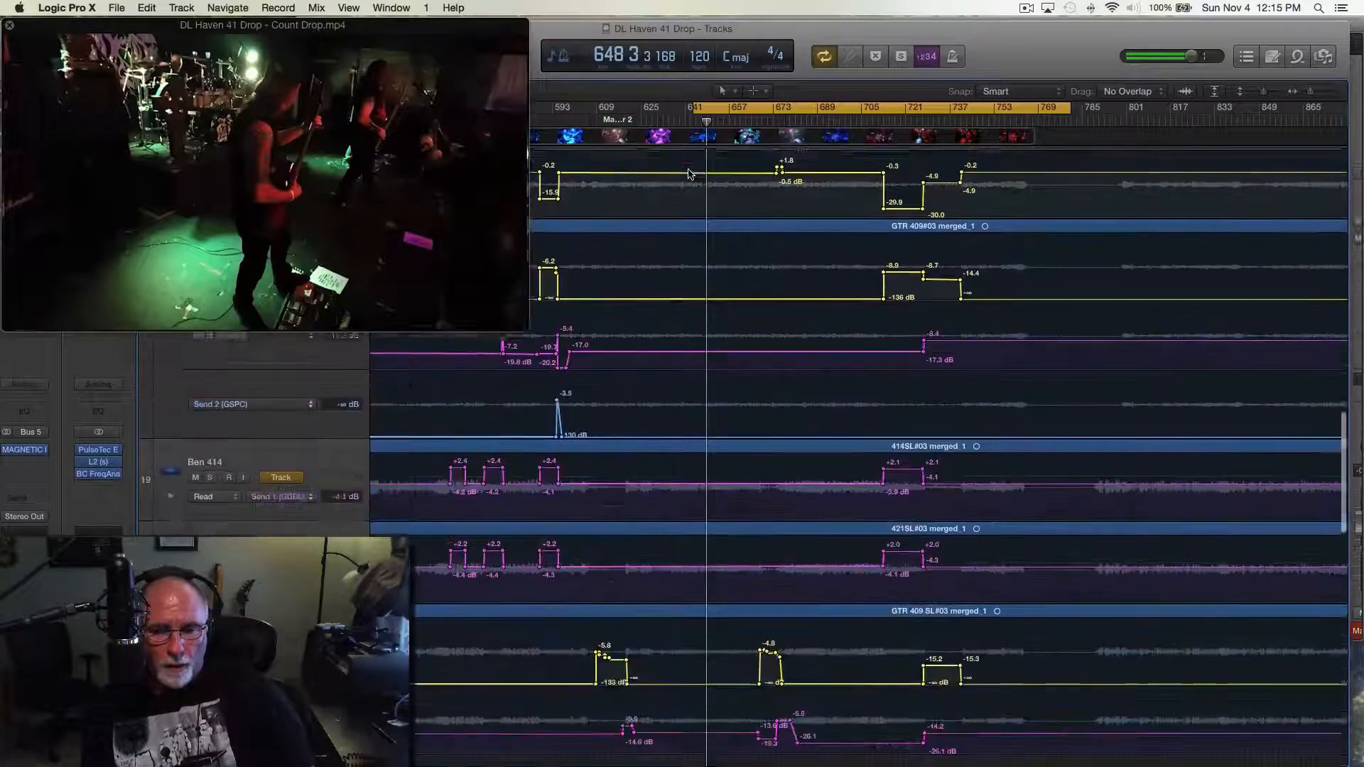
scroll(down, 3)
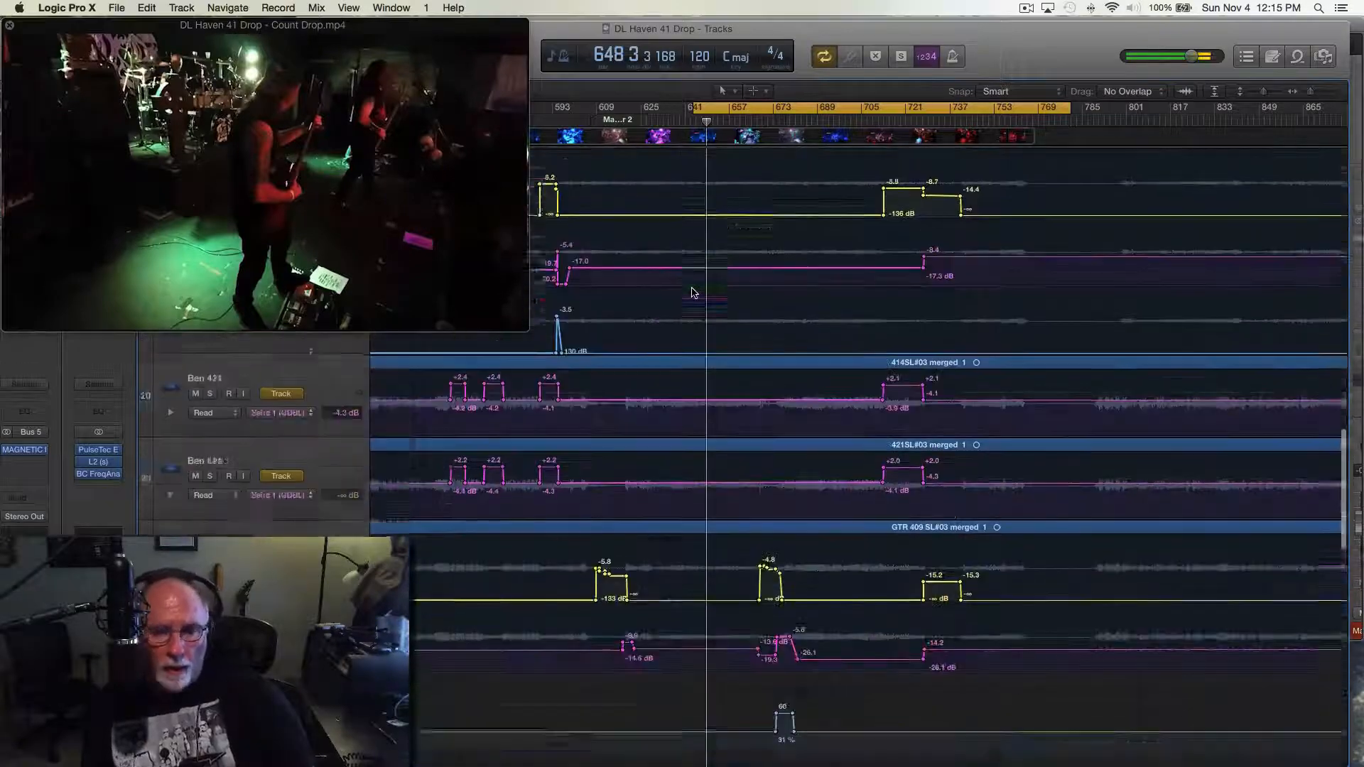
scroll(down, 3)
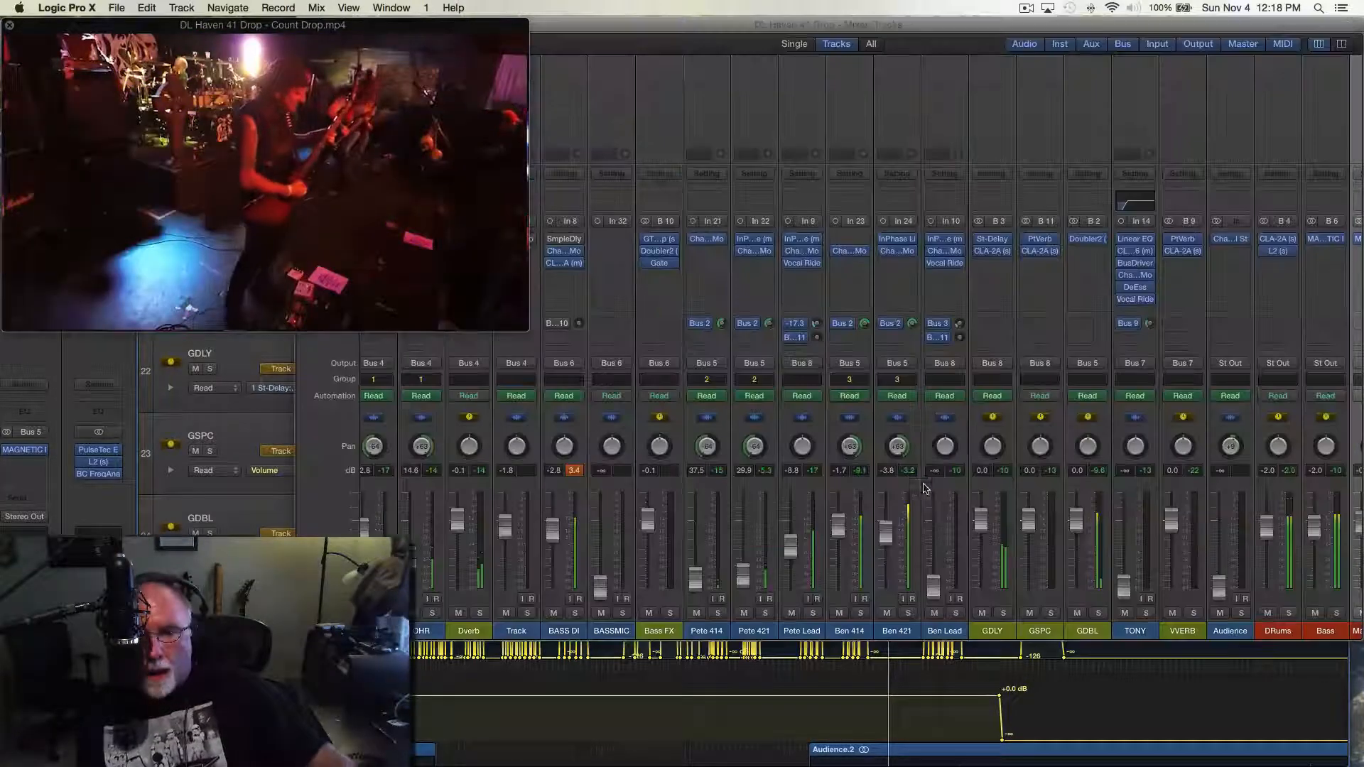
Step: Scroll the Mixer left and open the Doubler2 insert on the Bass FX strip
scroll(left, 3)
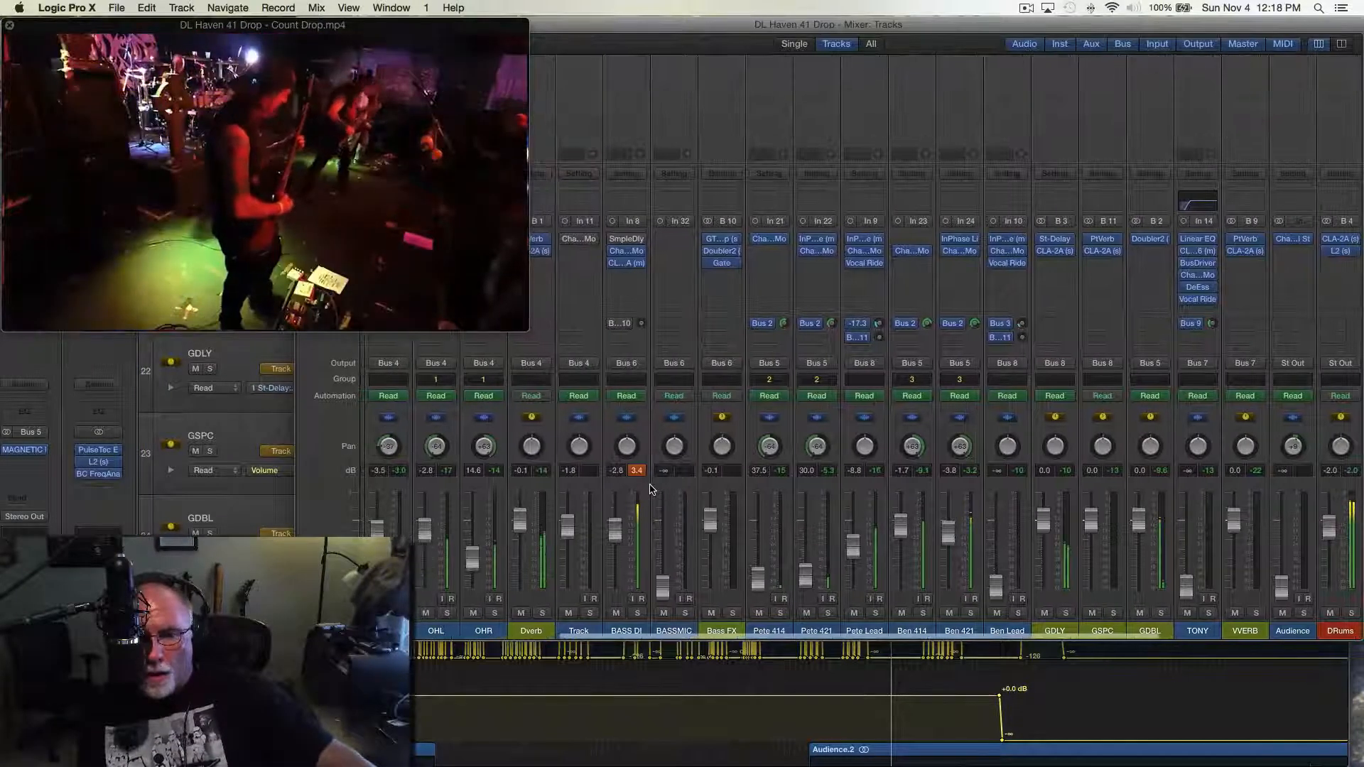
scroll(left, 3)
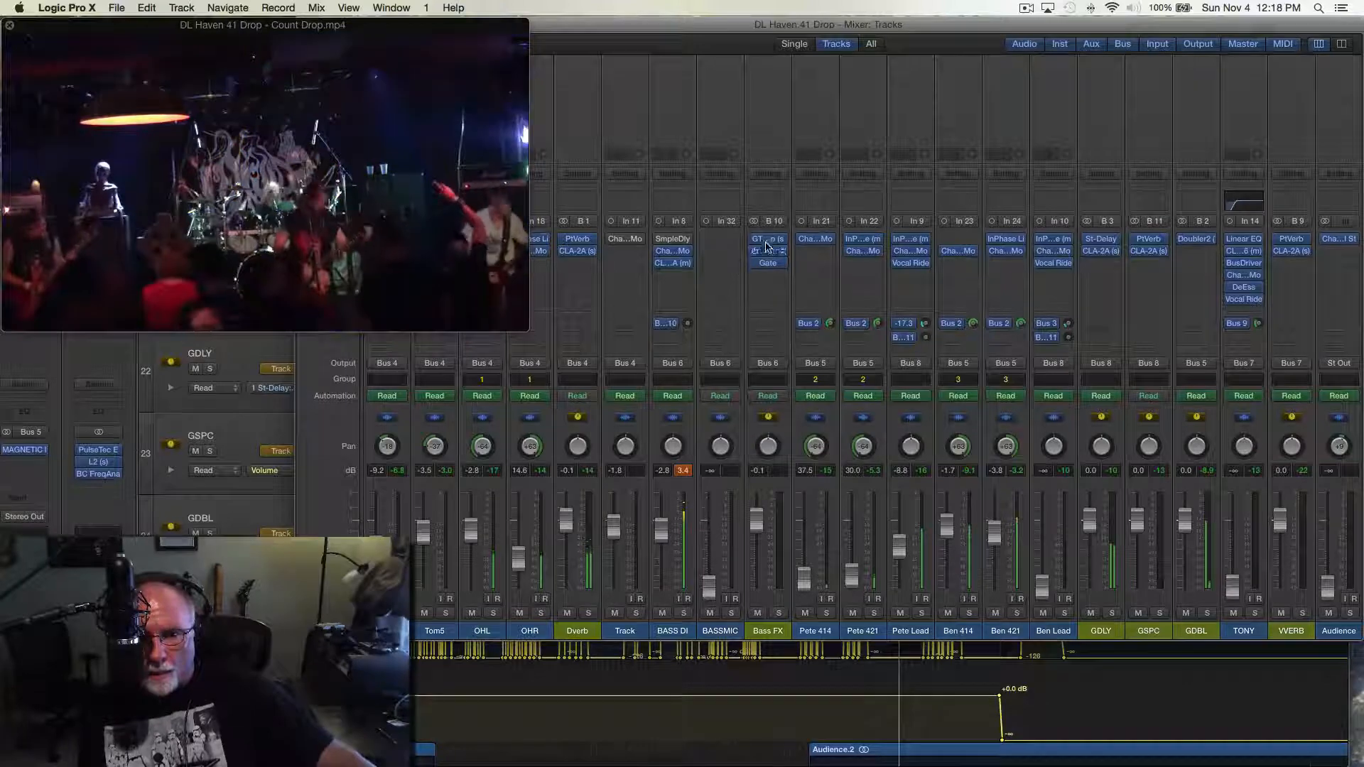
double_click(767, 251)
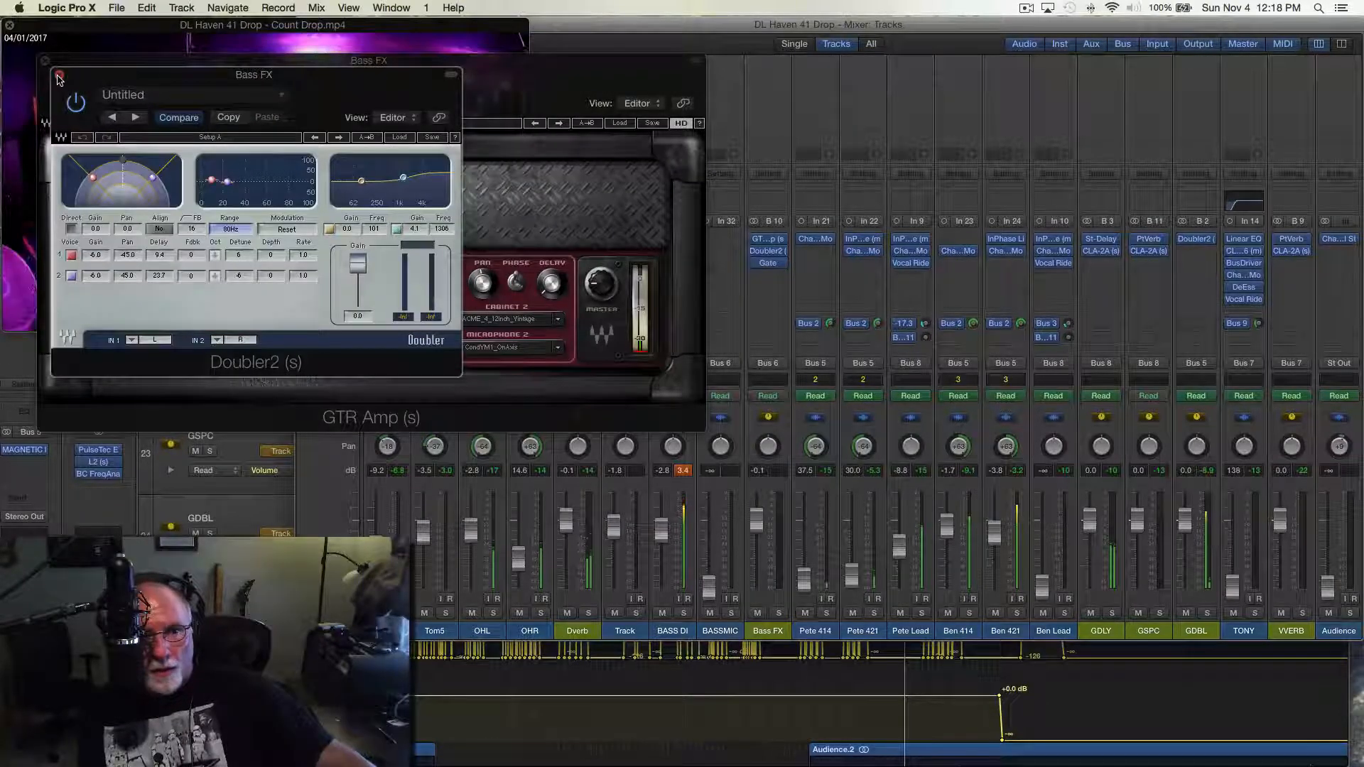
Step: Close the Bass FX Doubler2 plug-in window so the full mixer shows
click(59, 78)
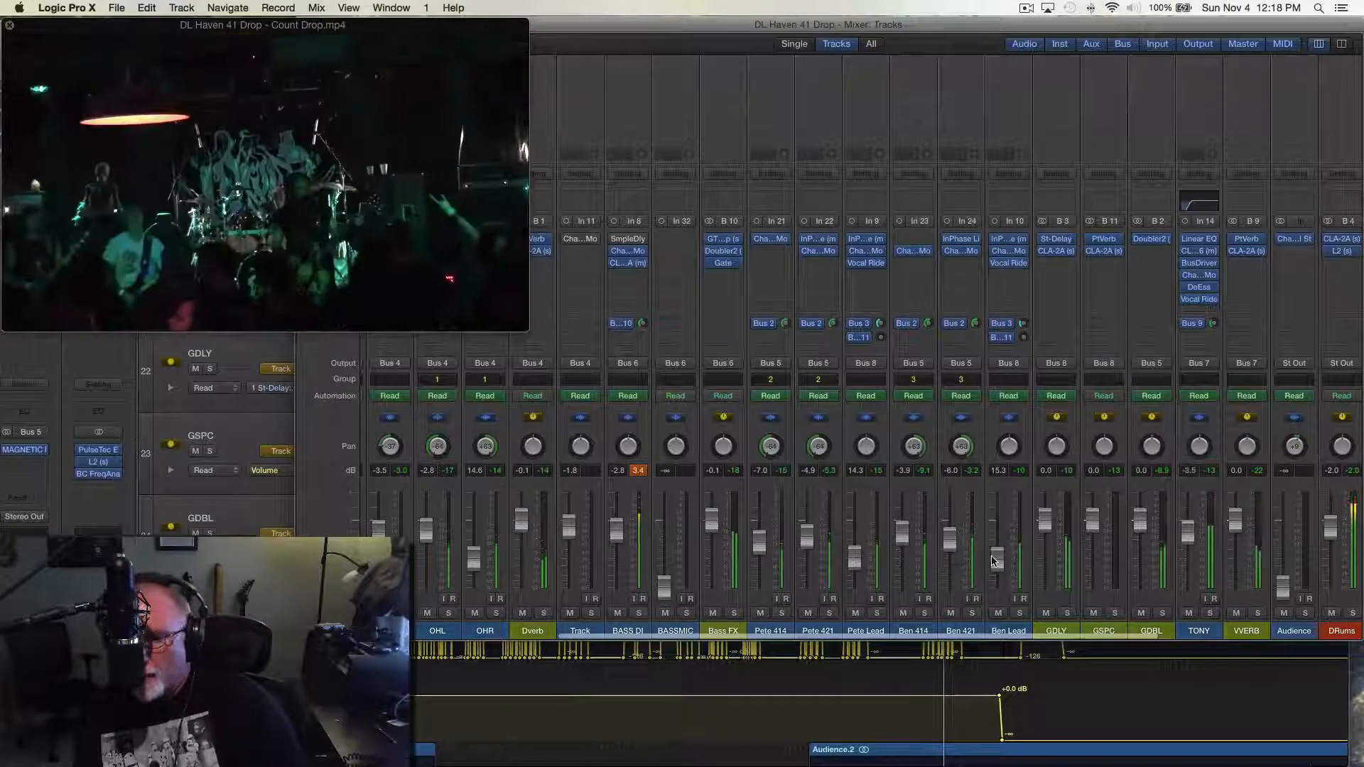
mouse_move(994, 561)
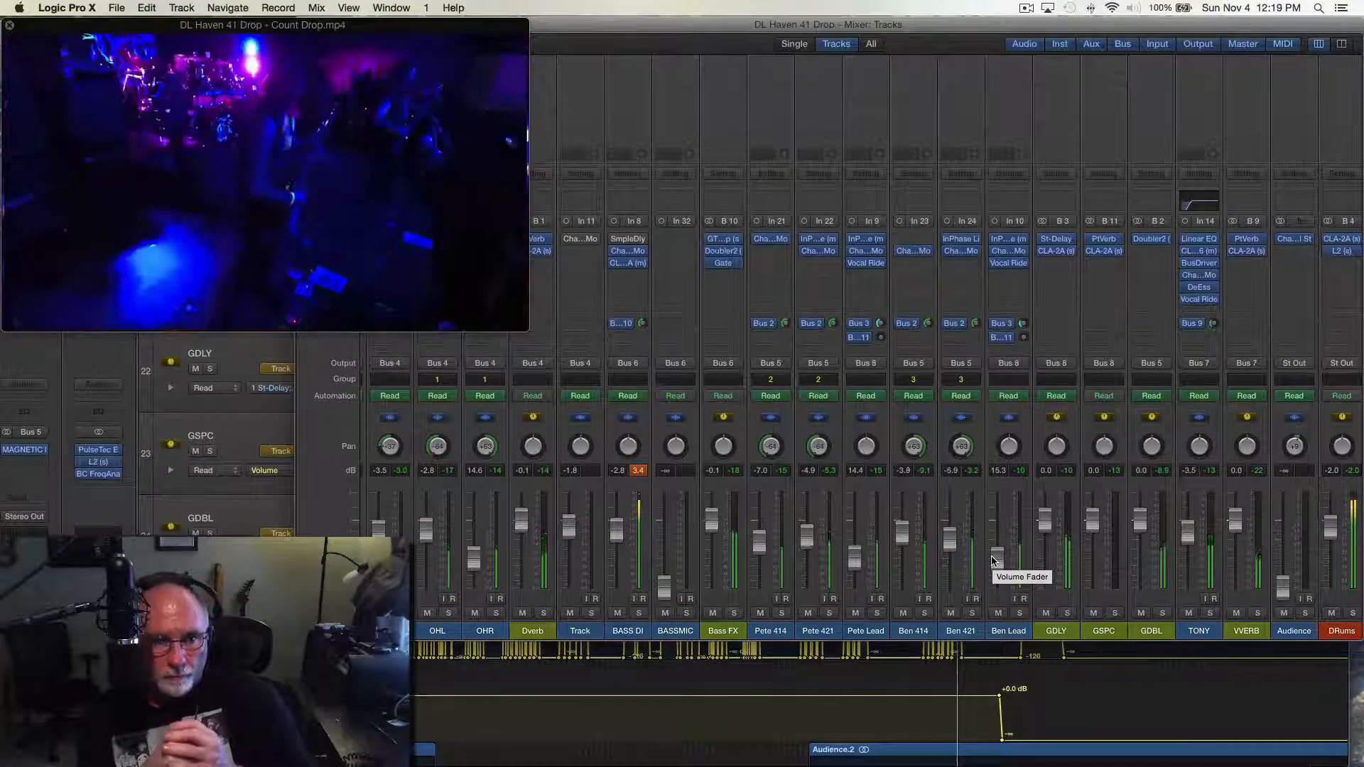
mouse_move(994, 561)
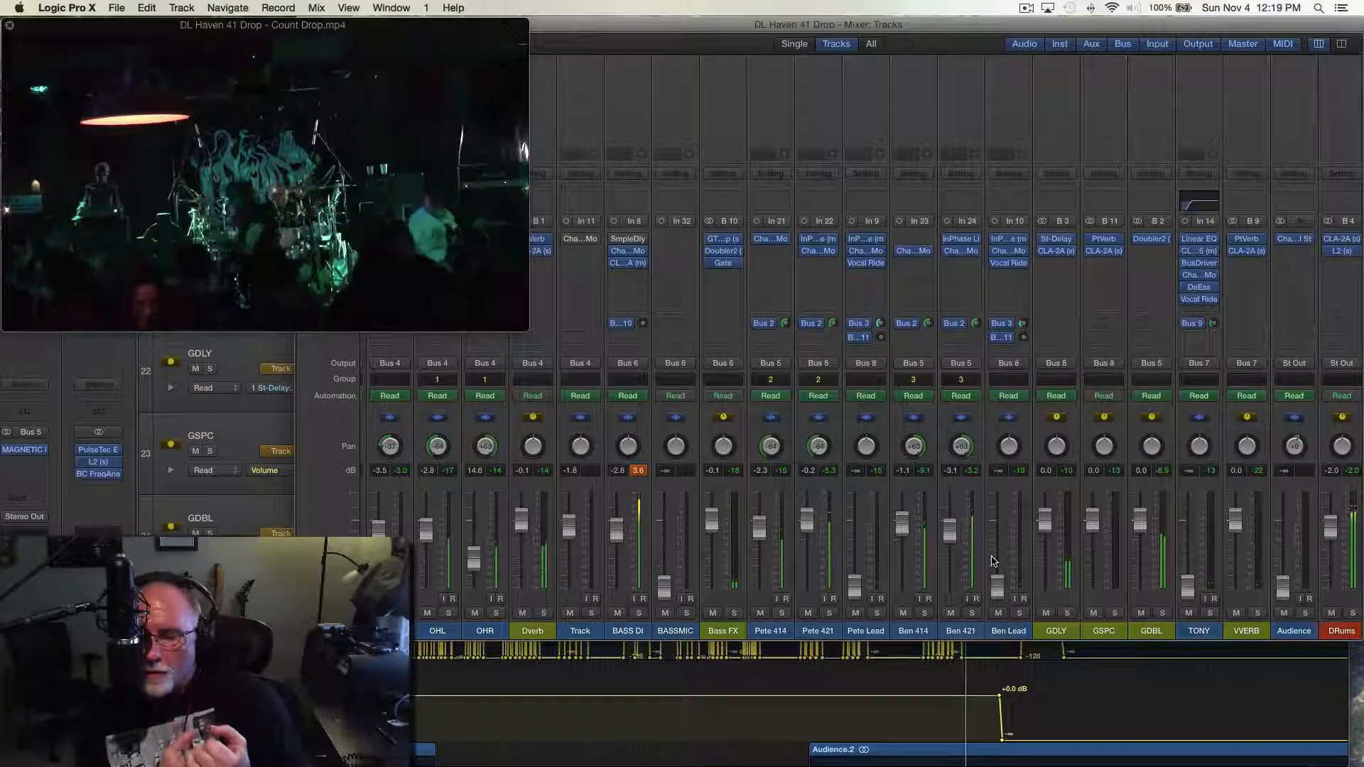
mouse_move(1029, 534)
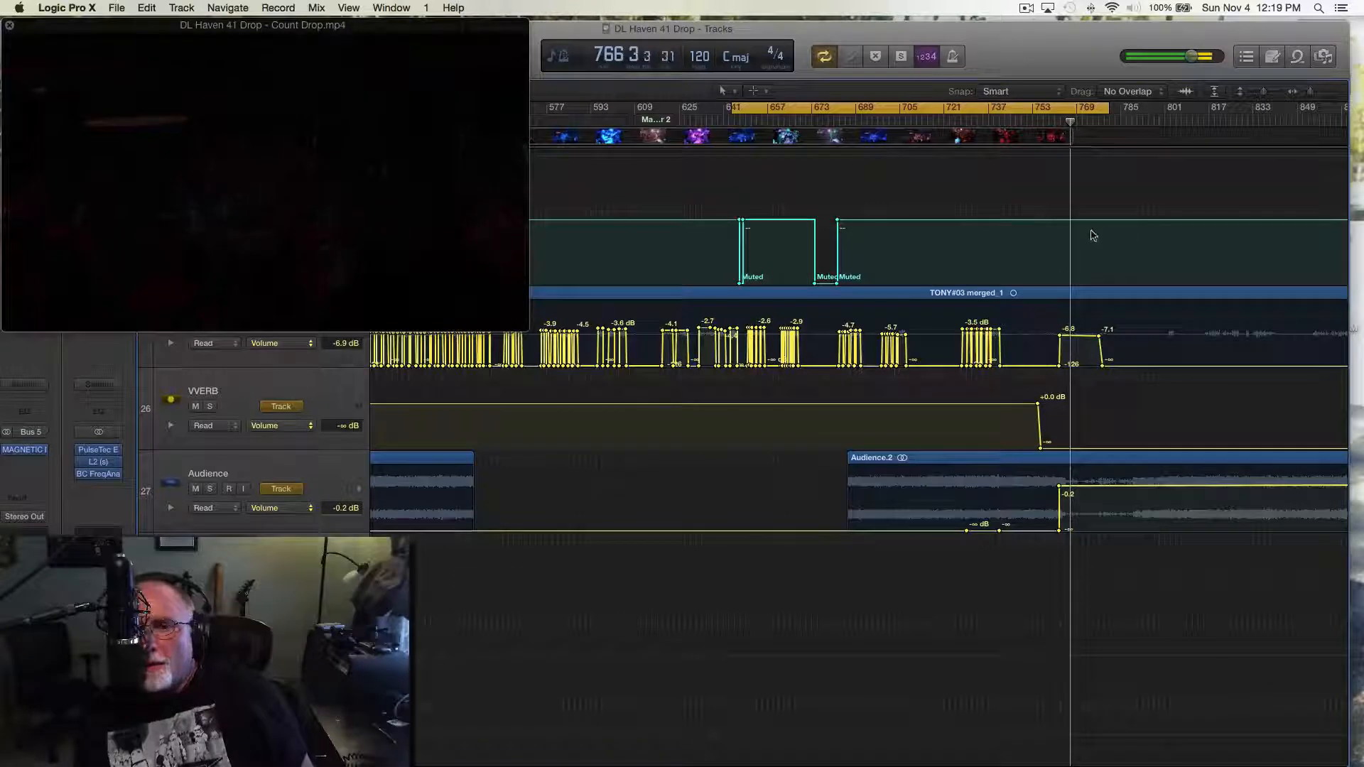
Step: Scroll the tracks area down to the Audience and Master volume automation near bar 767
scroll(down, 3)
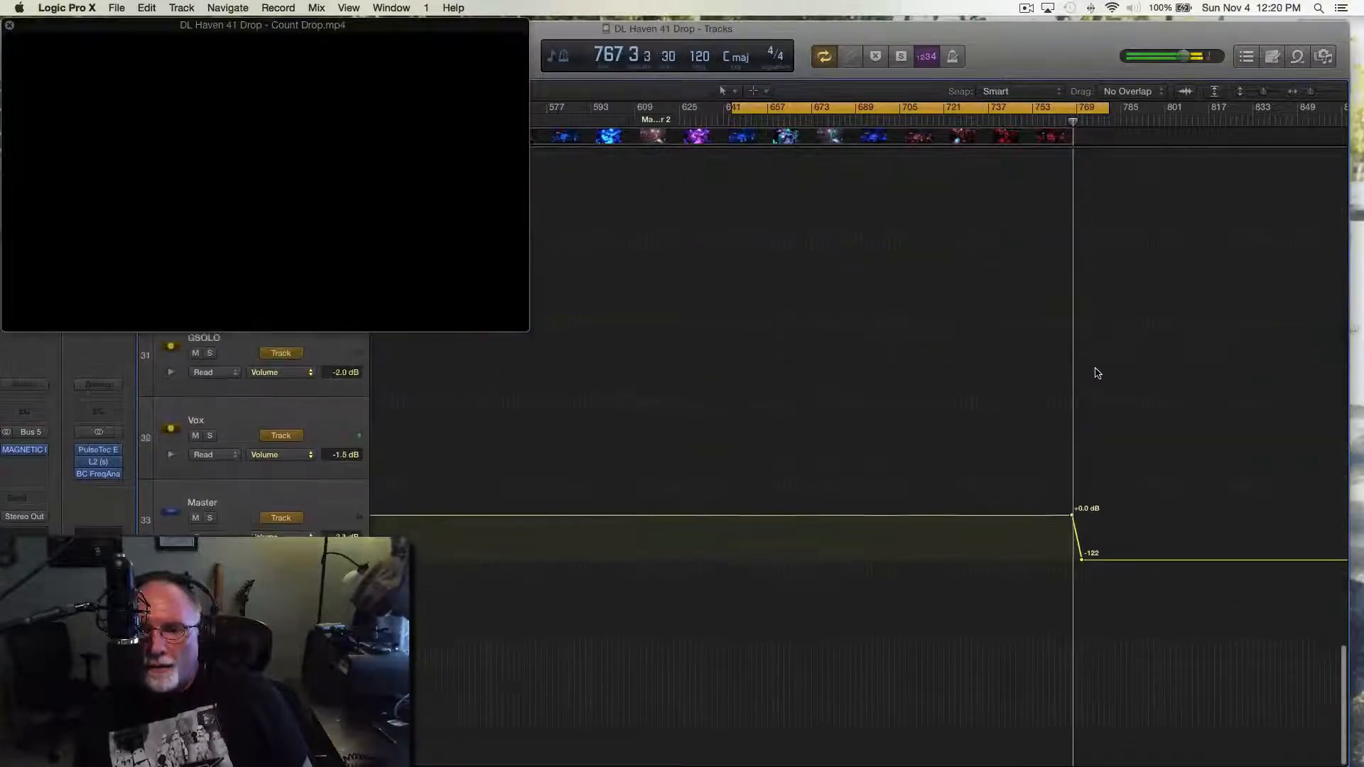